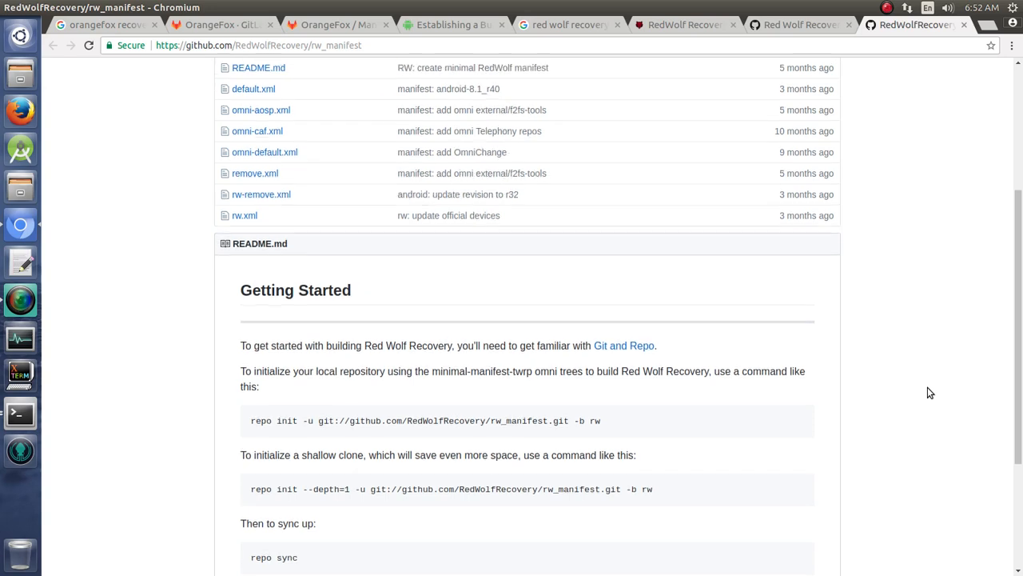
# - Switch to the redwolfrecovery.github.io tab and start scrolling down the page
pyautogui.scroll(3)
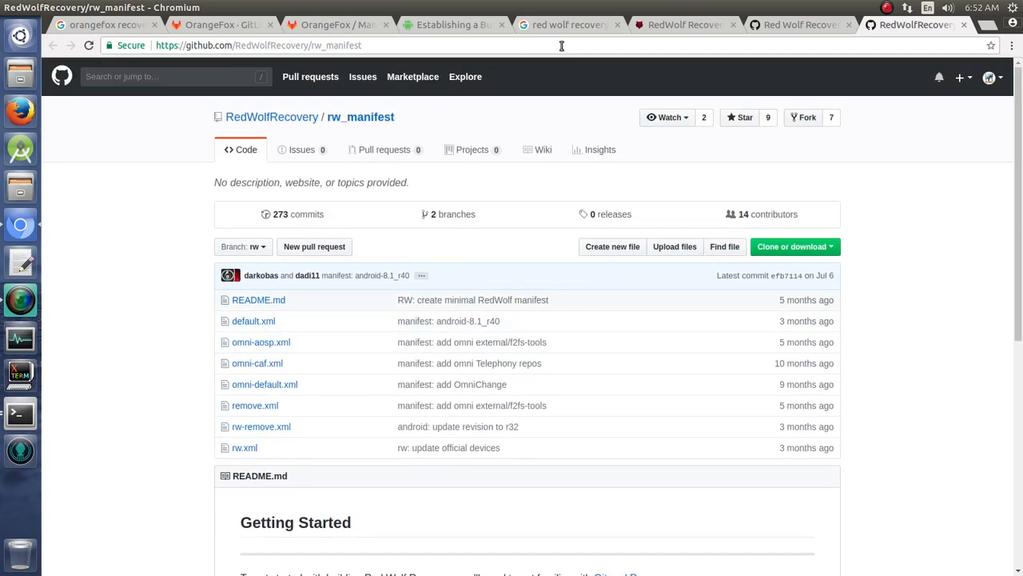
pyautogui.click(567, 24)
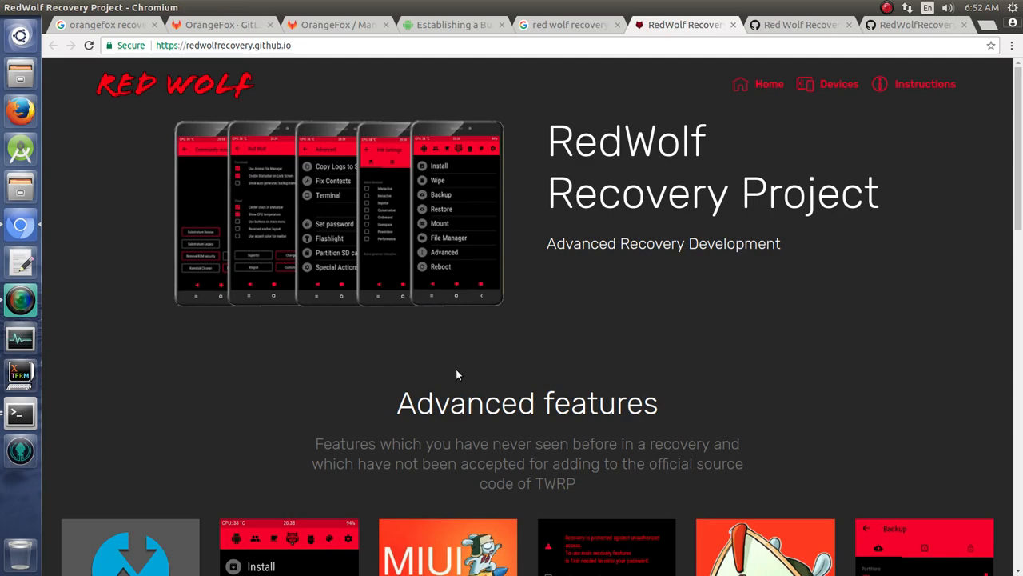
pyautogui.scroll(-3)
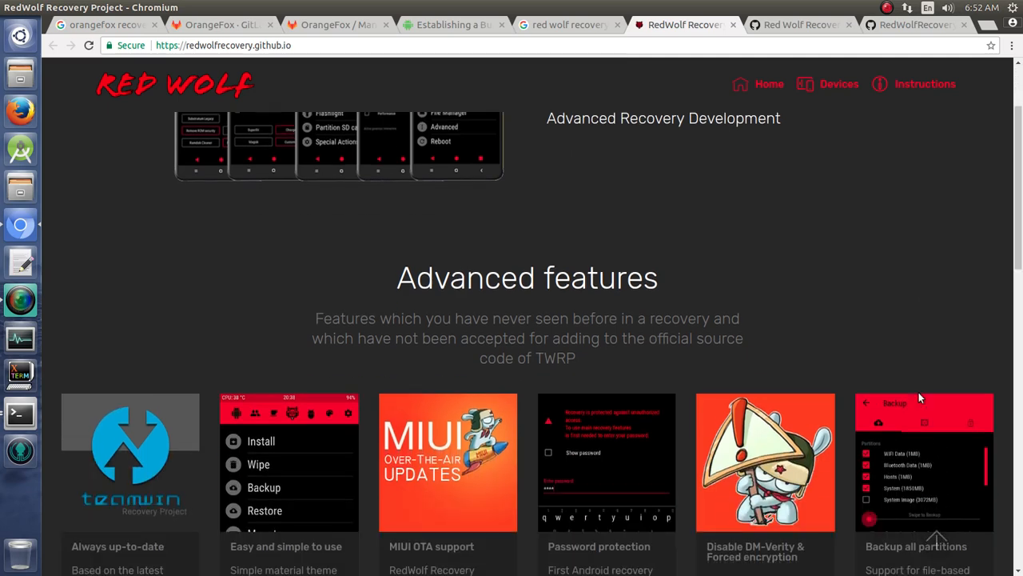
pyautogui.scroll(-3)
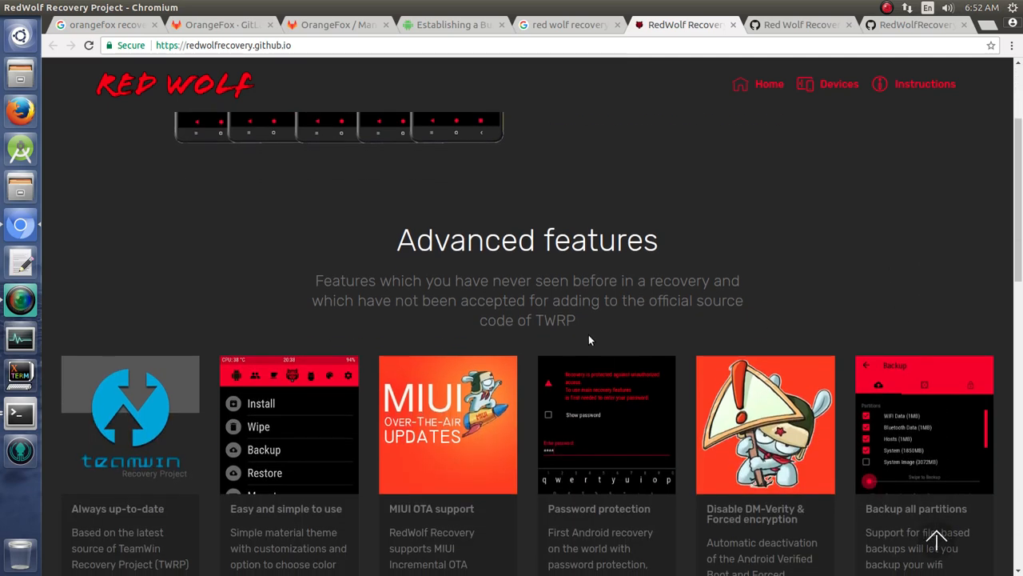
pyautogui.moveTo(550, 342)
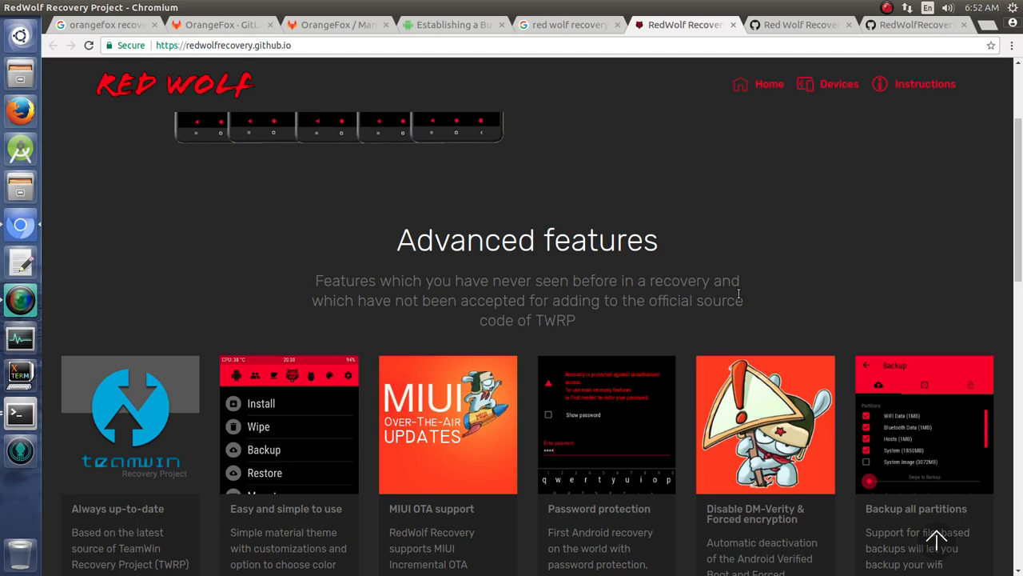
pyautogui.moveTo(718, 281)
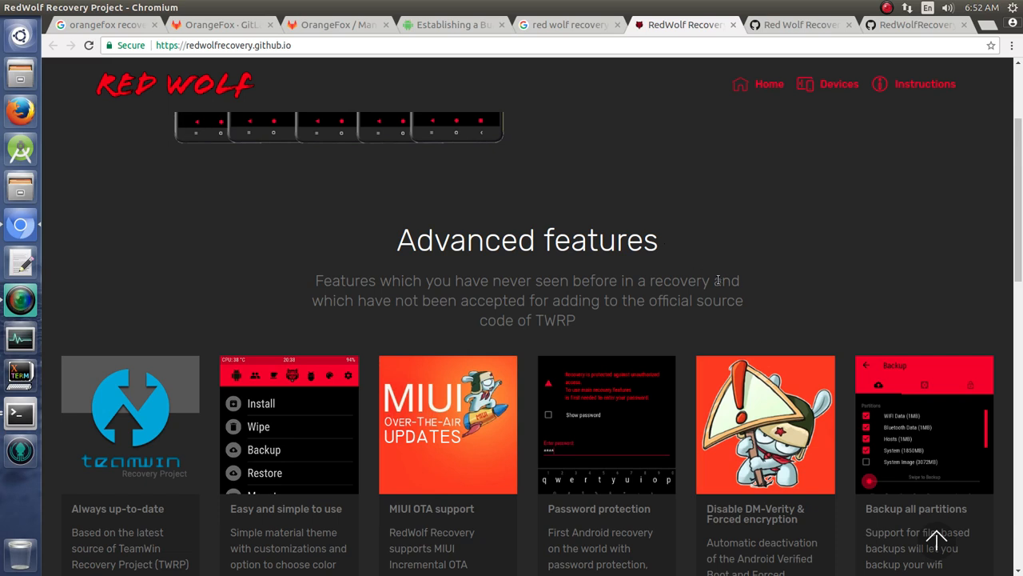
# - Scroll past the Our team section down to Device maintainers
pyautogui.scroll(-3)
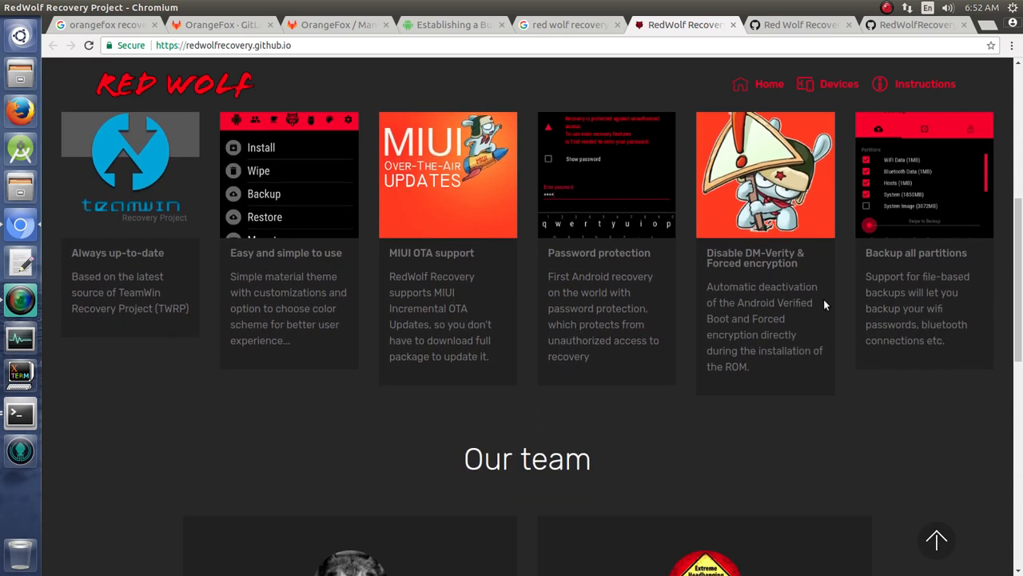
pyautogui.moveTo(949, 458)
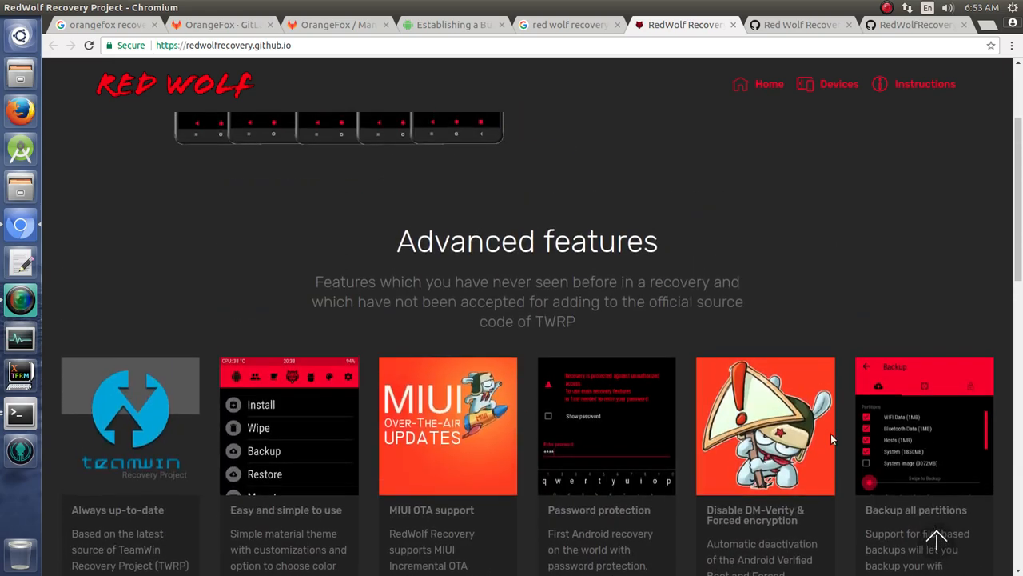
pyautogui.scroll(-3)
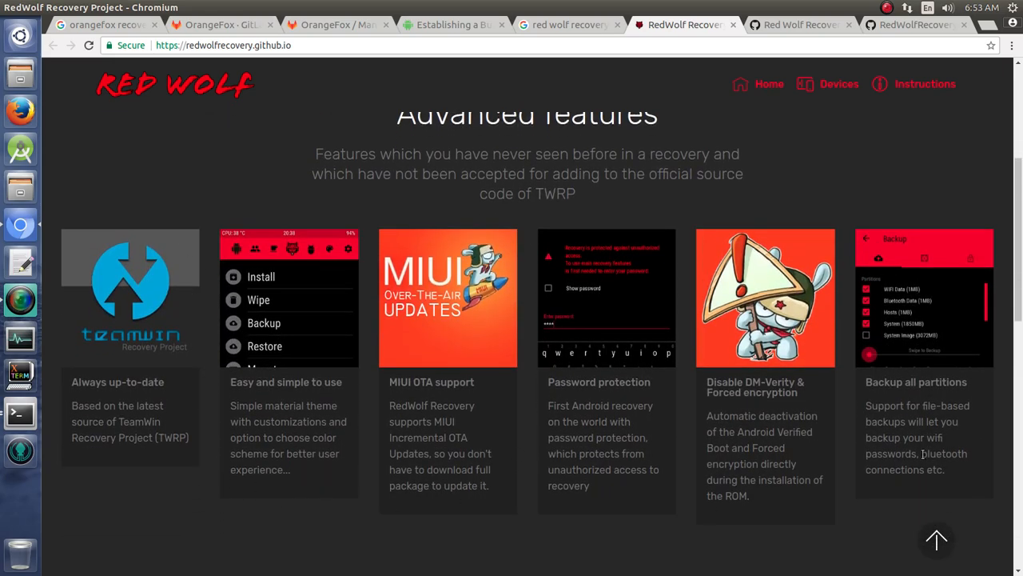
pyautogui.moveTo(320, 550)
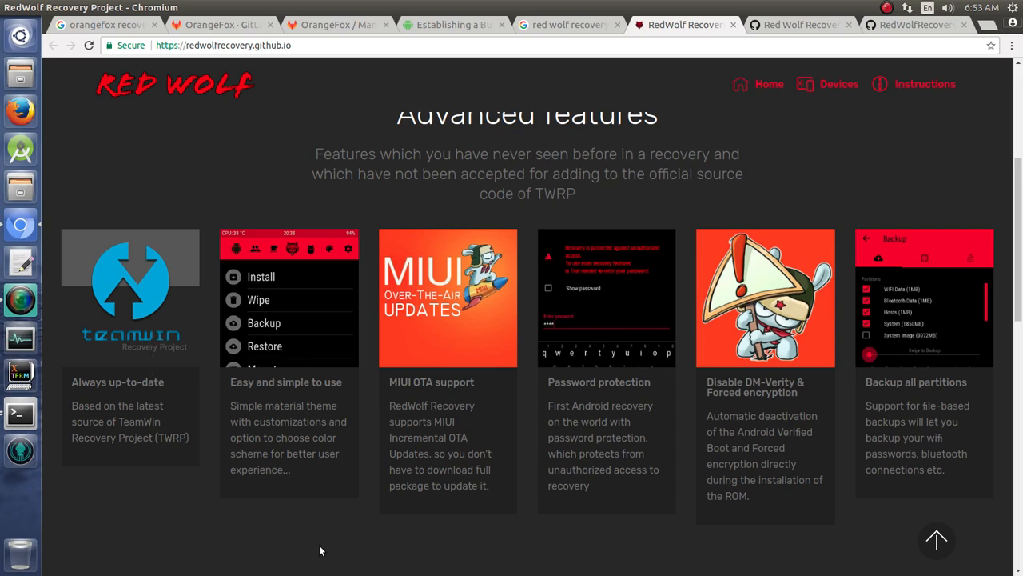
pyautogui.moveTo(91, 440)
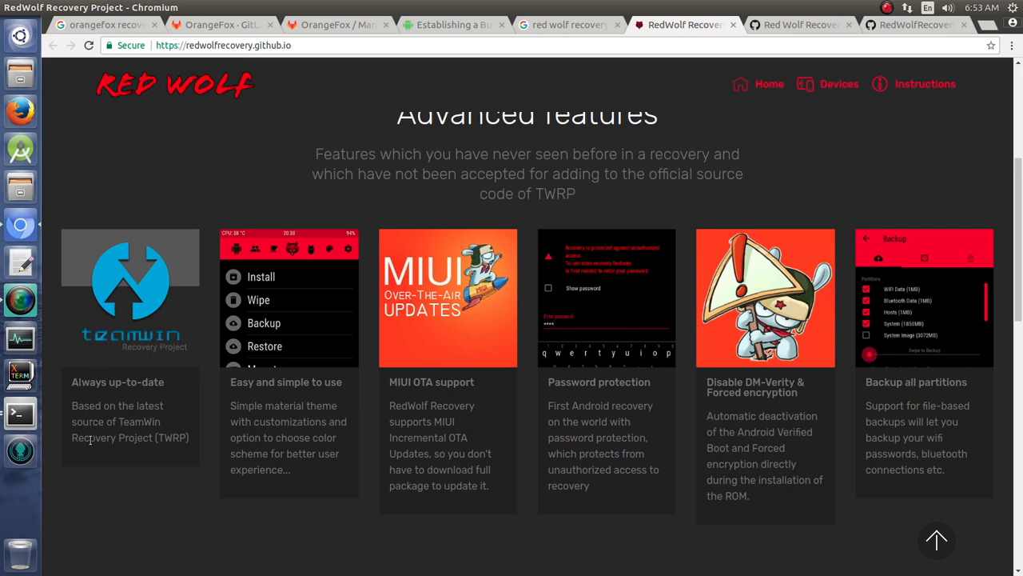
pyautogui.moveTo(164, 434)
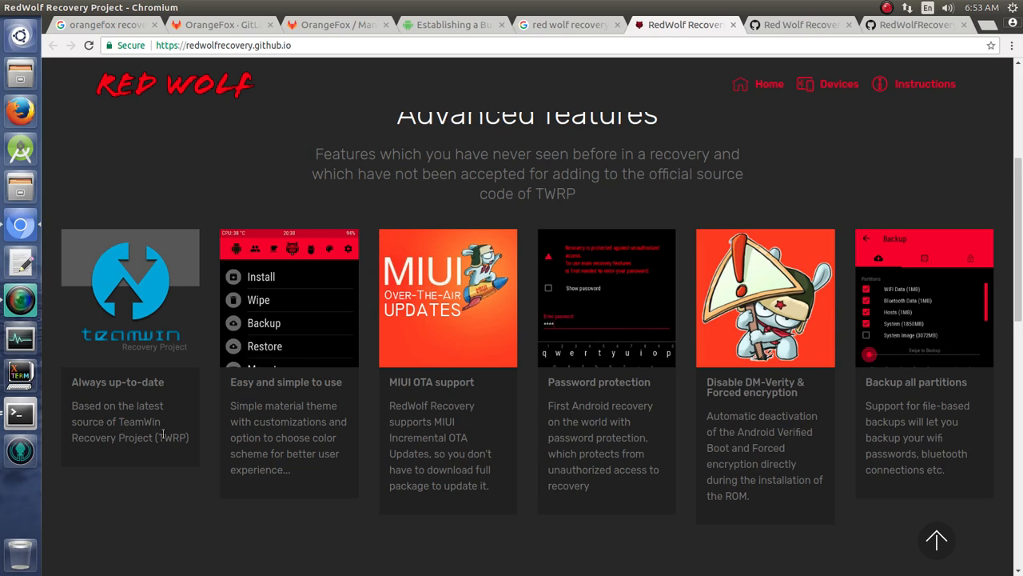
pyautogui.moveTo(245, 402)
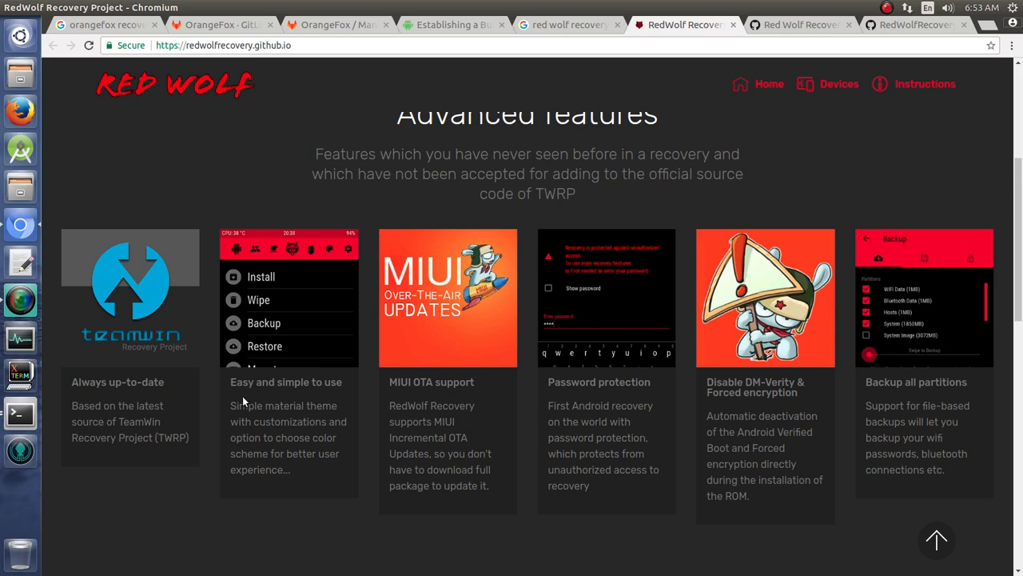
pyautogui.moveTo(422, 400)
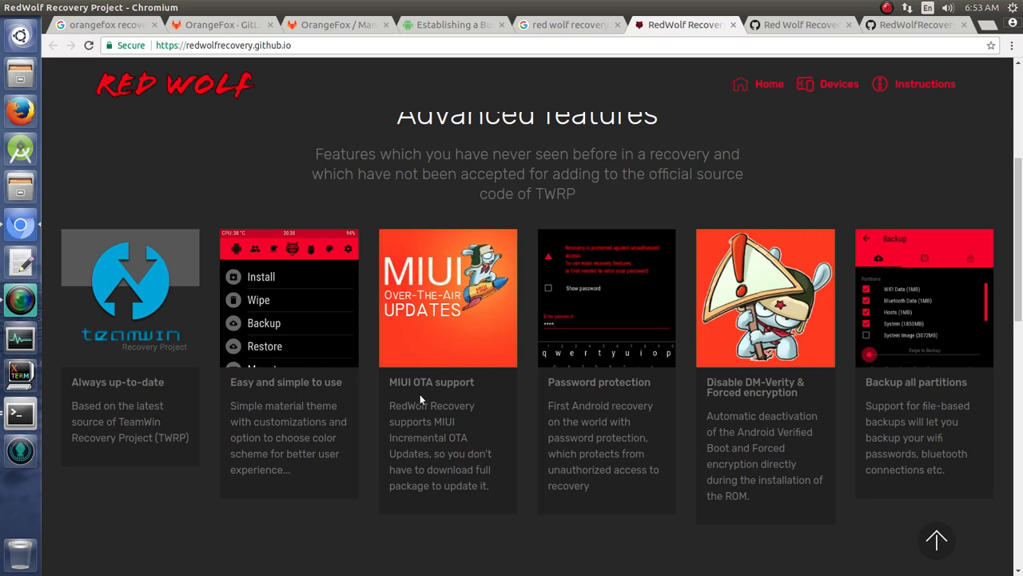
pyautogui.moveTo(402, 398)
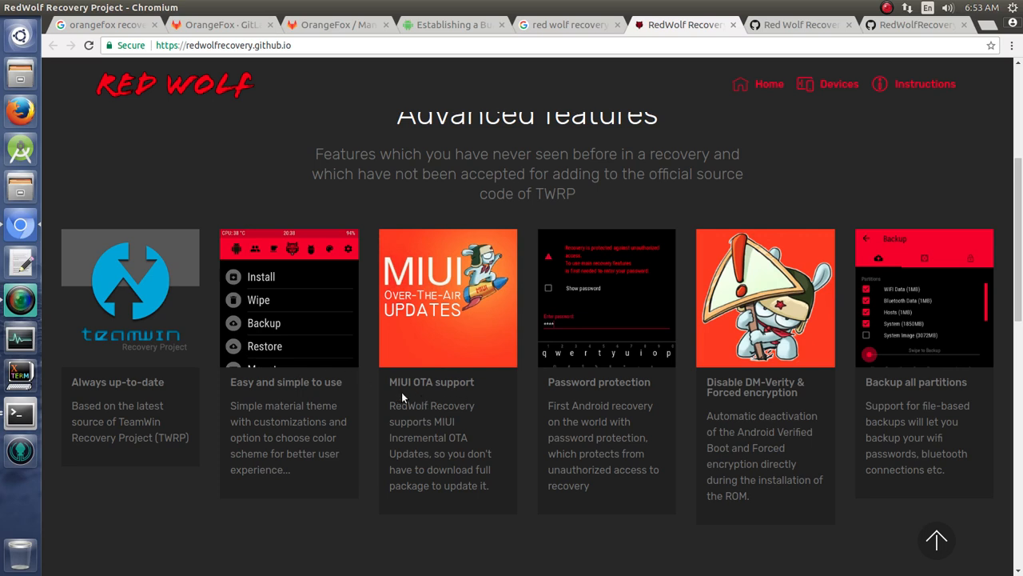
pyautogui.moveTo(588, 435)
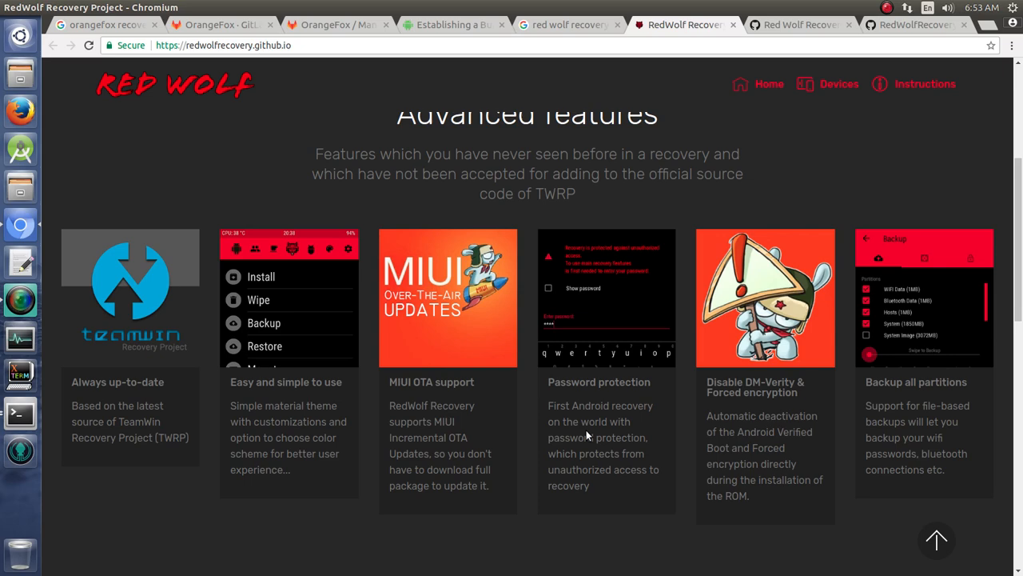
pyautogui.moveTo(689, 455)
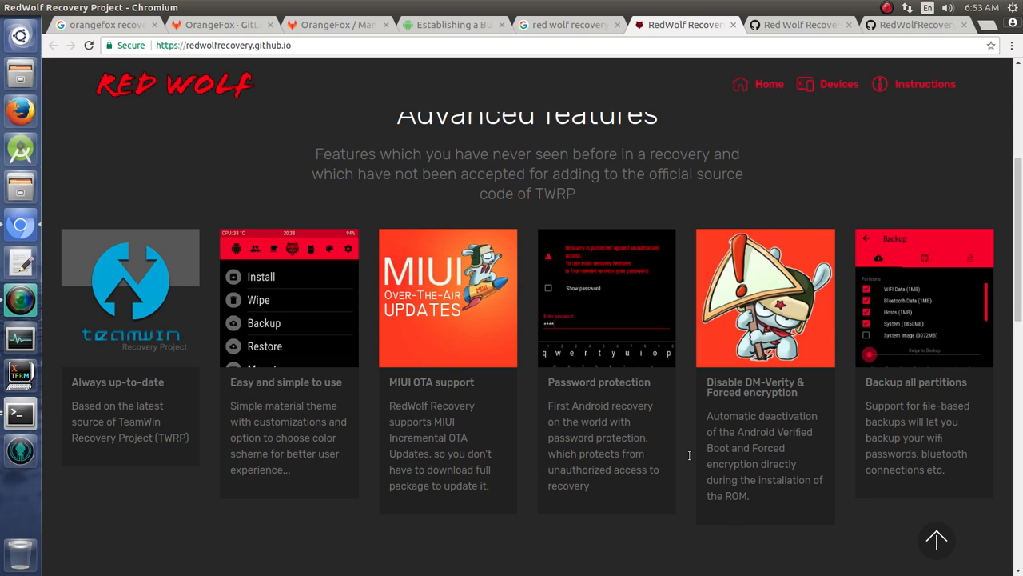
pyautogui.moveTo(636, 434)
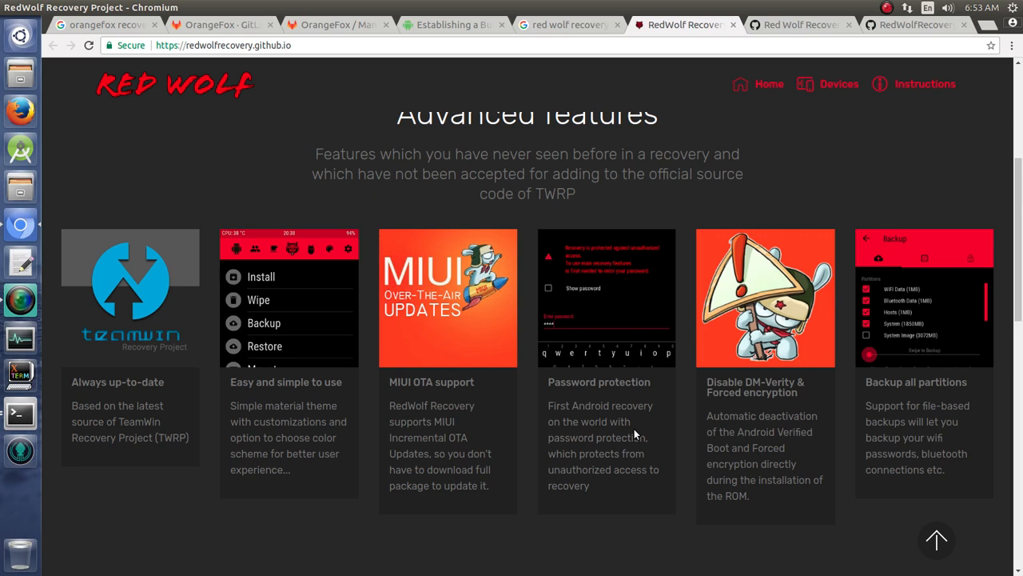
pyautogui.moveTo(867, 404)
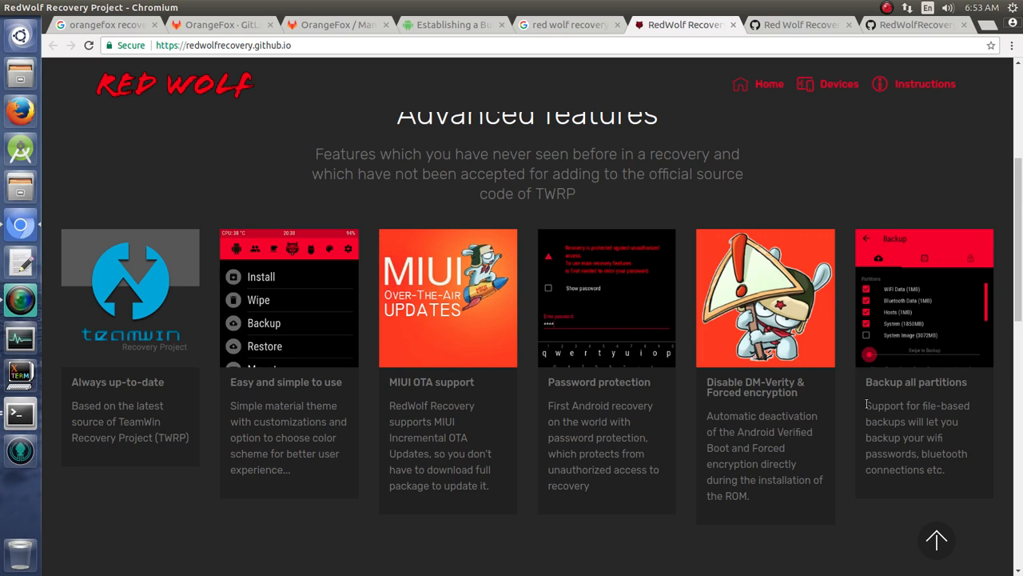
pyautogui.moveTo(792, 411)
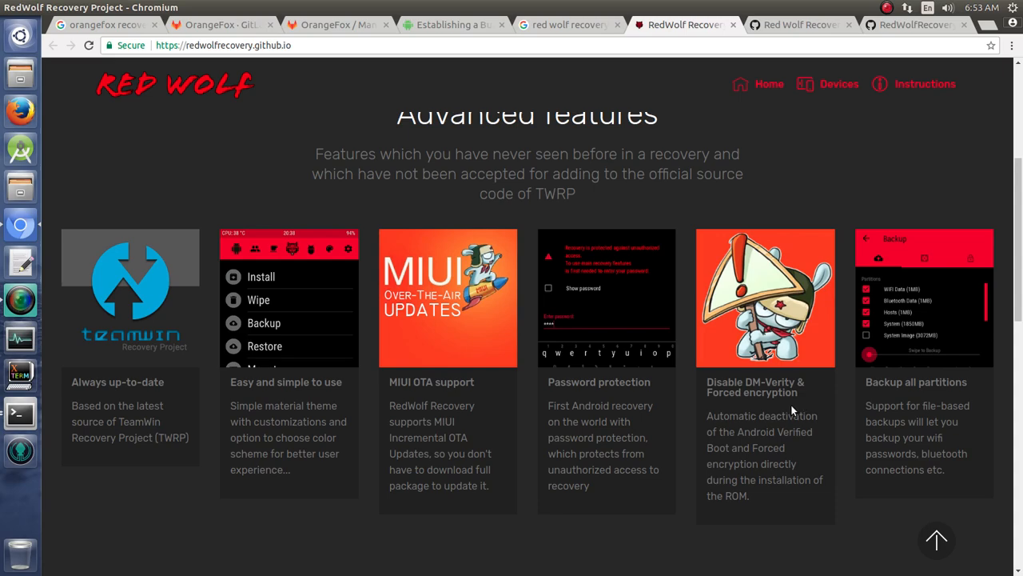
pyautogui.scroll(-3)
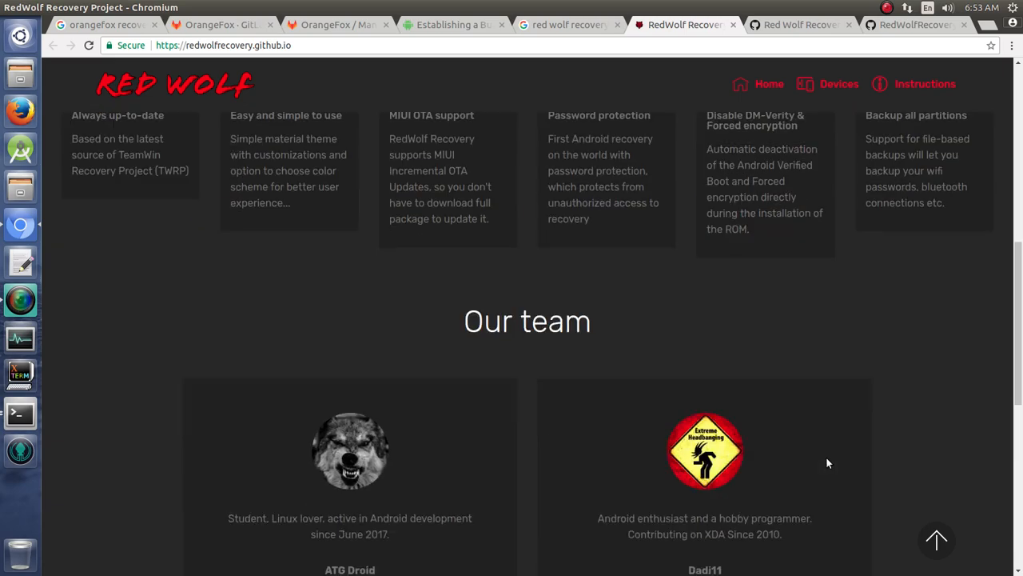
pyautogui.scroll(-3)
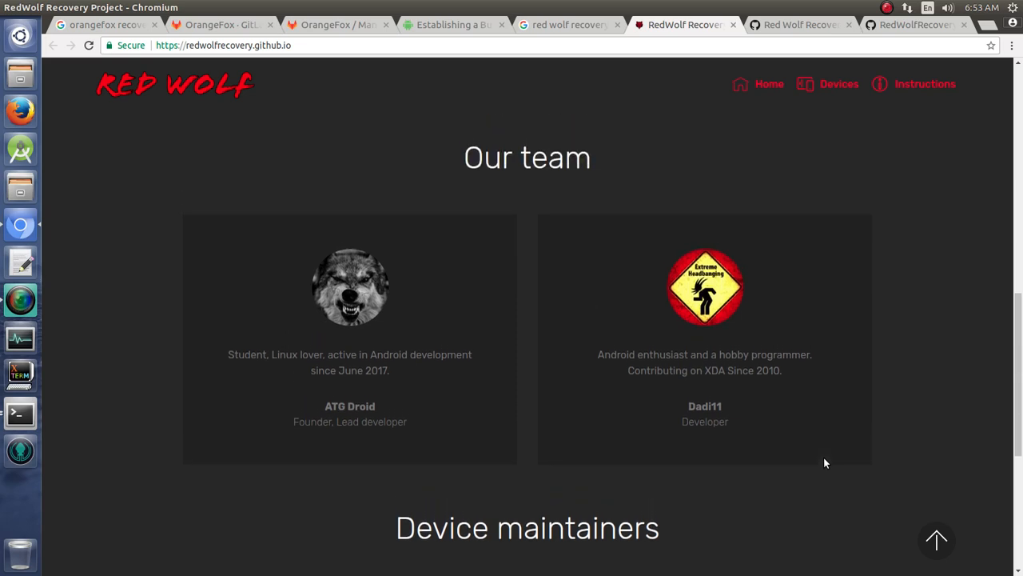
pyautogui.moveTo(526, 355)
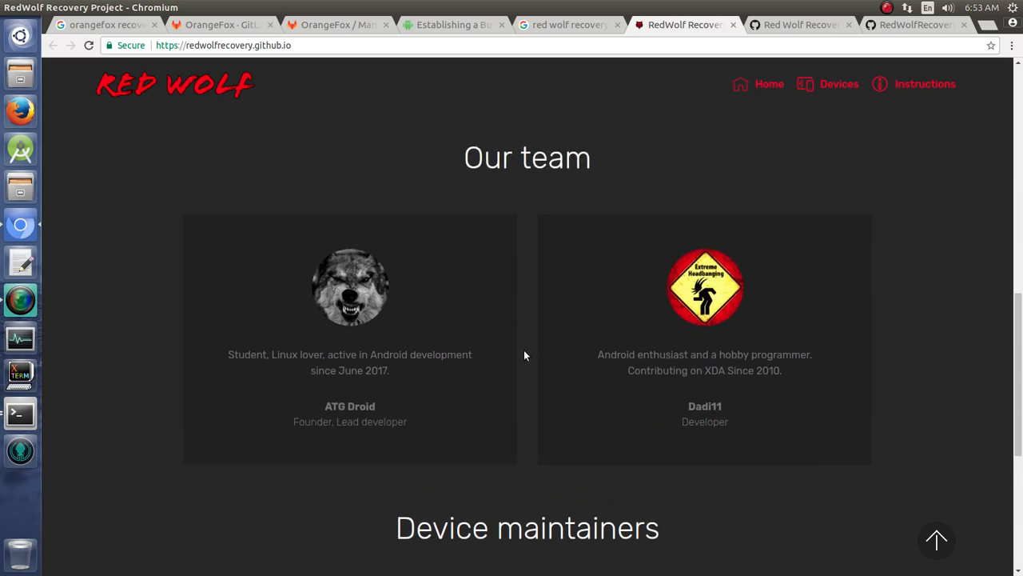
pyautogui.moveTo(680, 438)
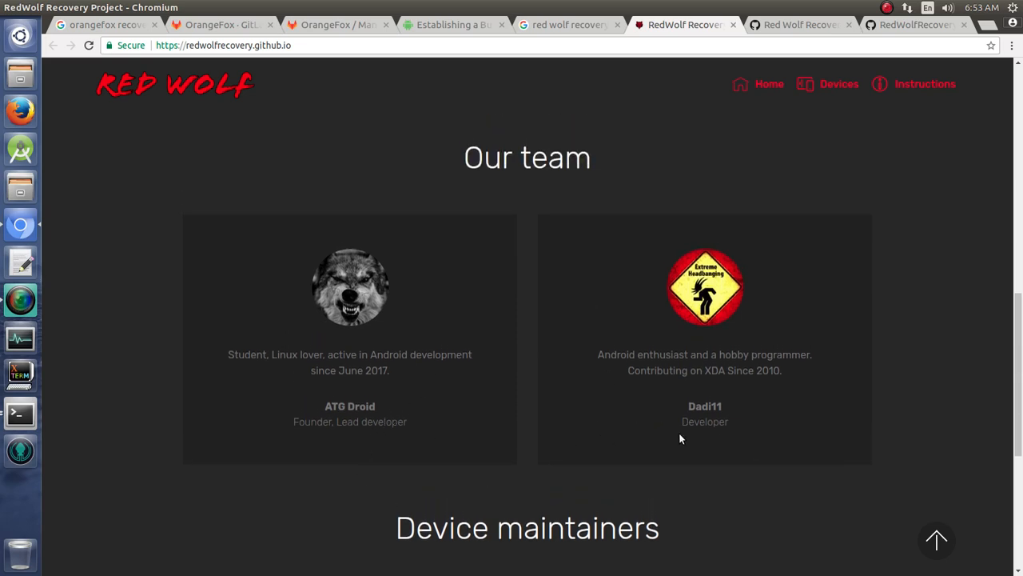
pyautogui.moveTo(623, 385)
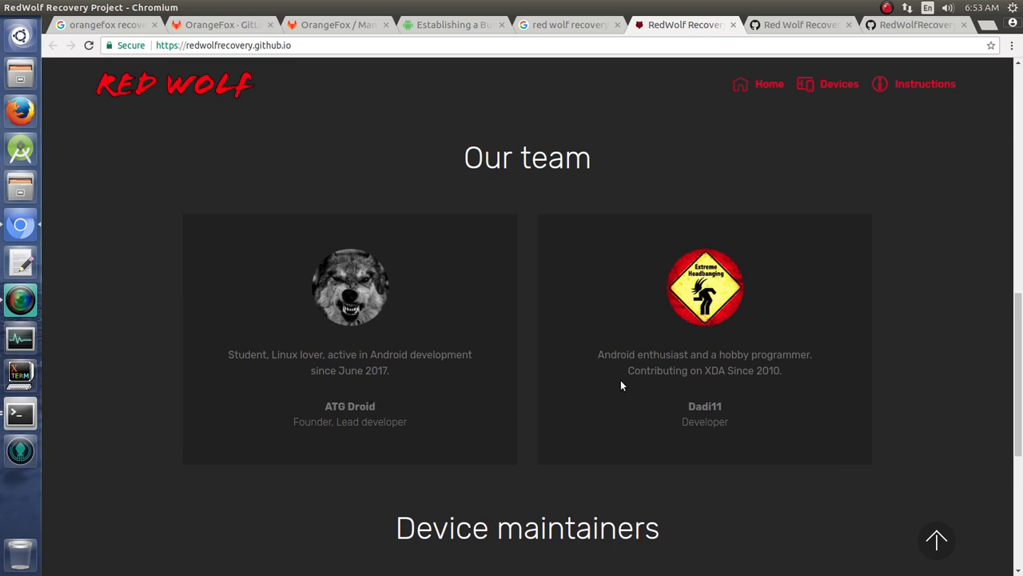
pyautogui.scroll(-3)
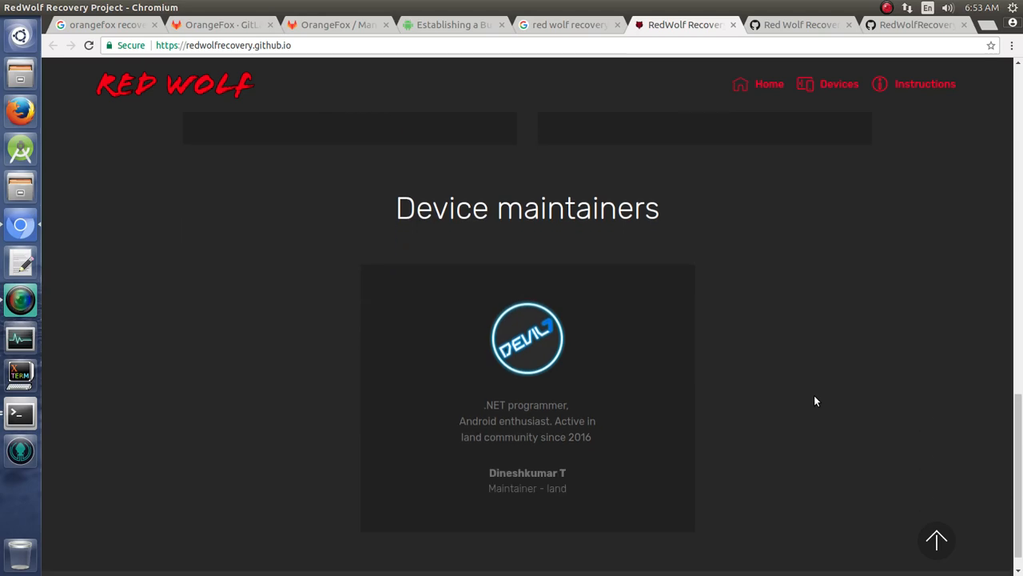
pyautogui.scroll(3)
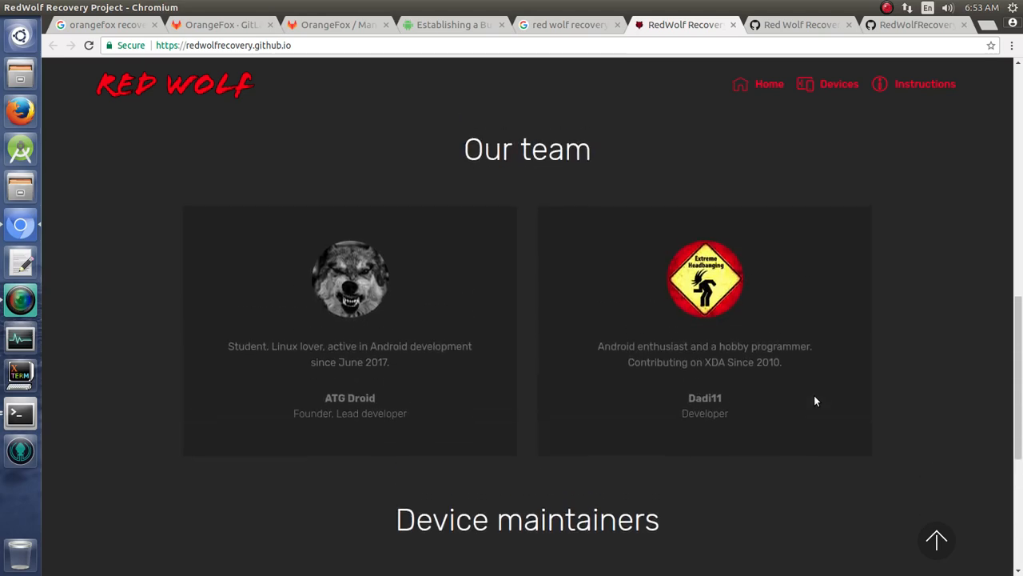
pyautogui.scroll(-3)
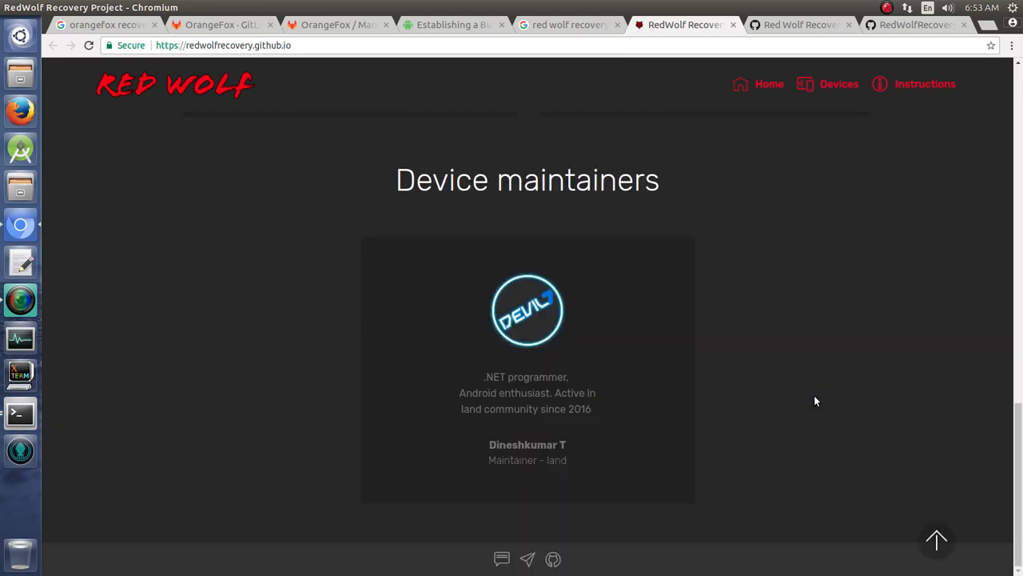
pyautogui.moveTo(553, 559)
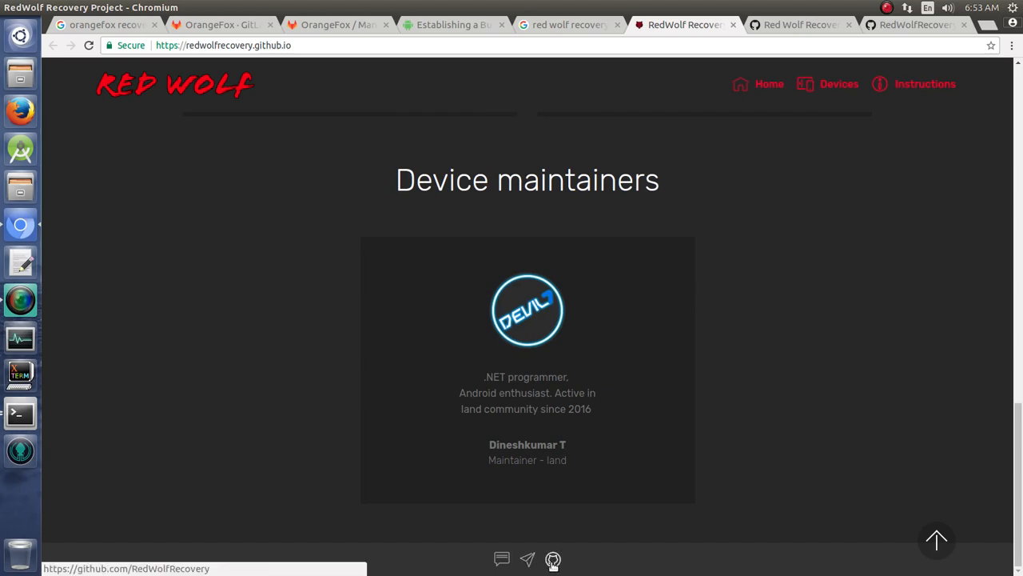
pyautogui.scroll(3)
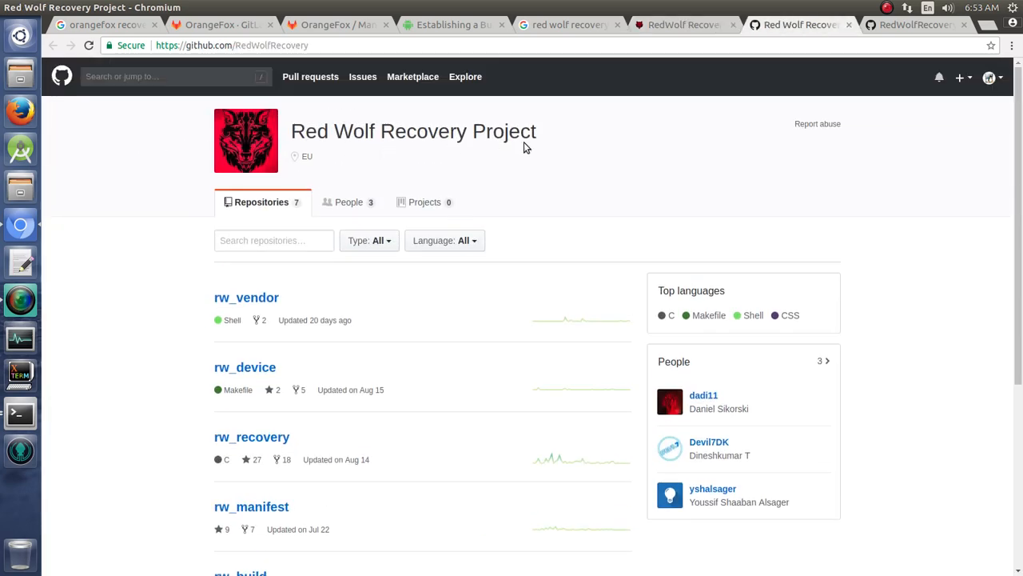
pyautogui.moveTo(251, 436)
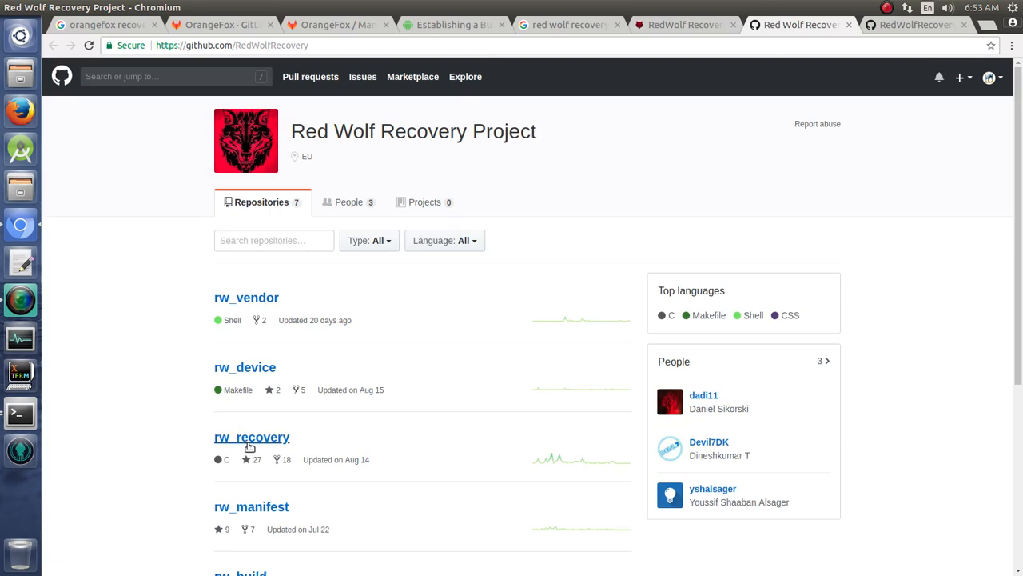
pyautogui.moveTo(269, 482)
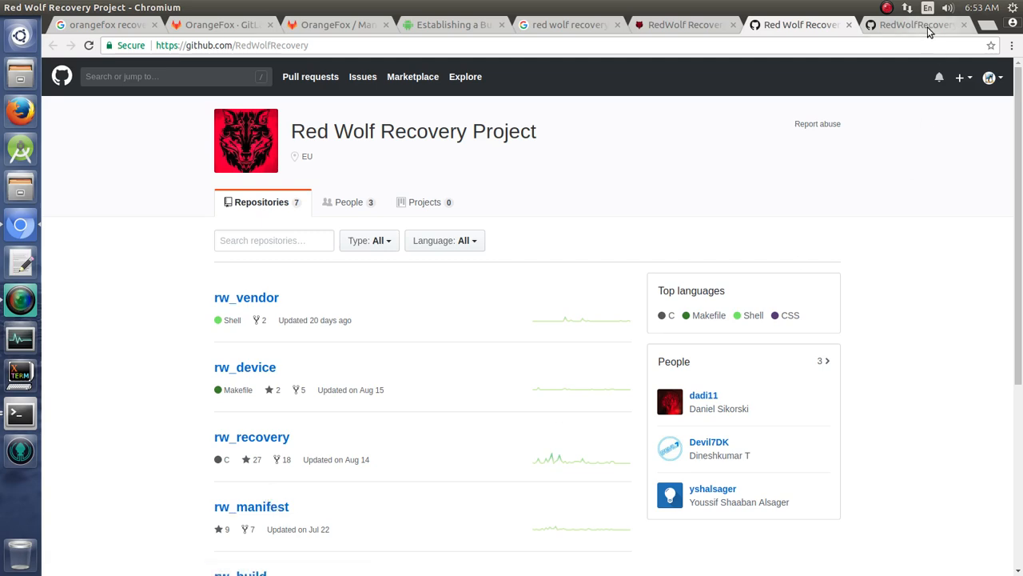
# - Review the rw_manifest README's repo init, sync and build commands
pyautogui.click(251, 506)
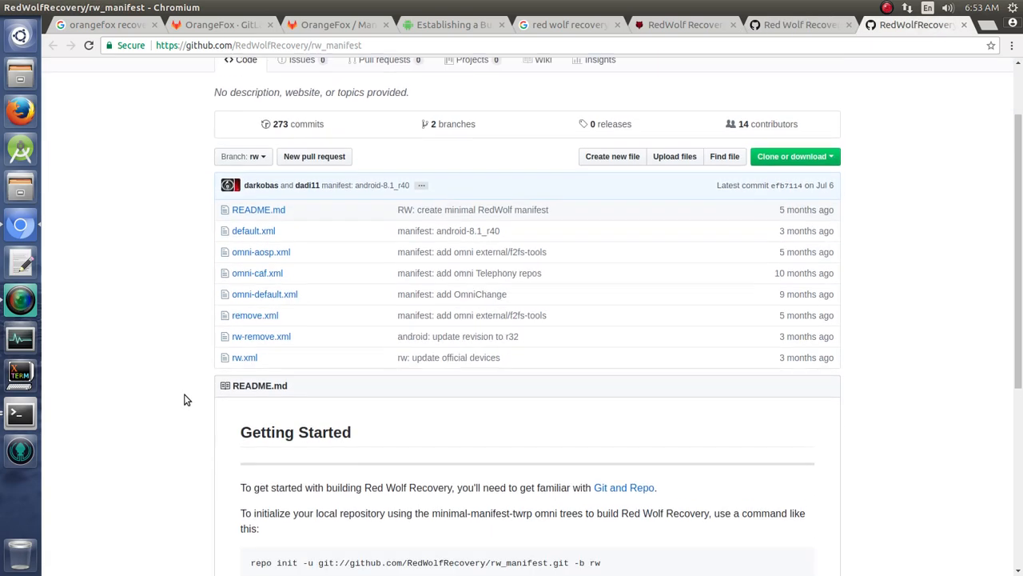
pyautogui.scroll(-3)
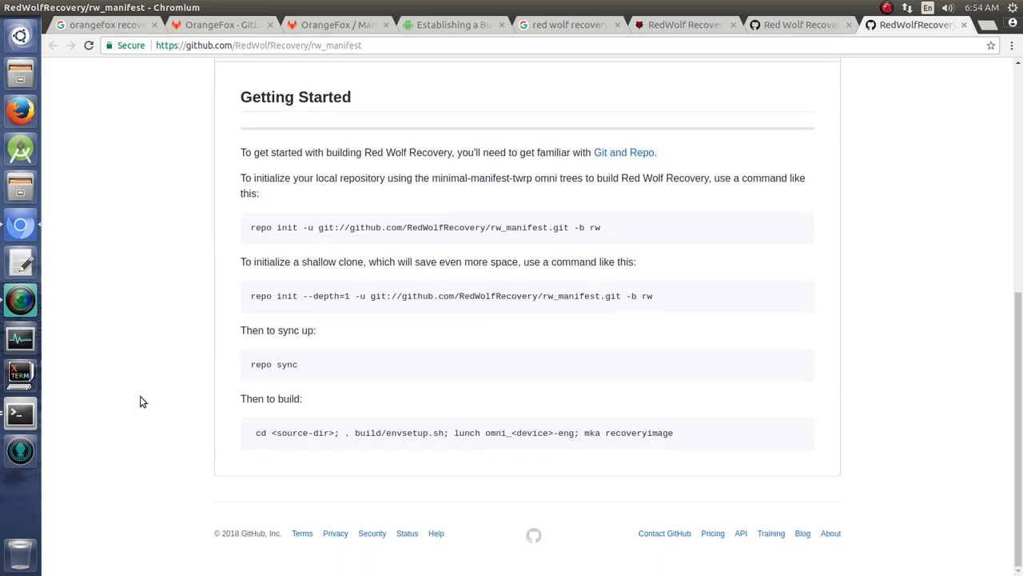
pyautogui.scroll(3)
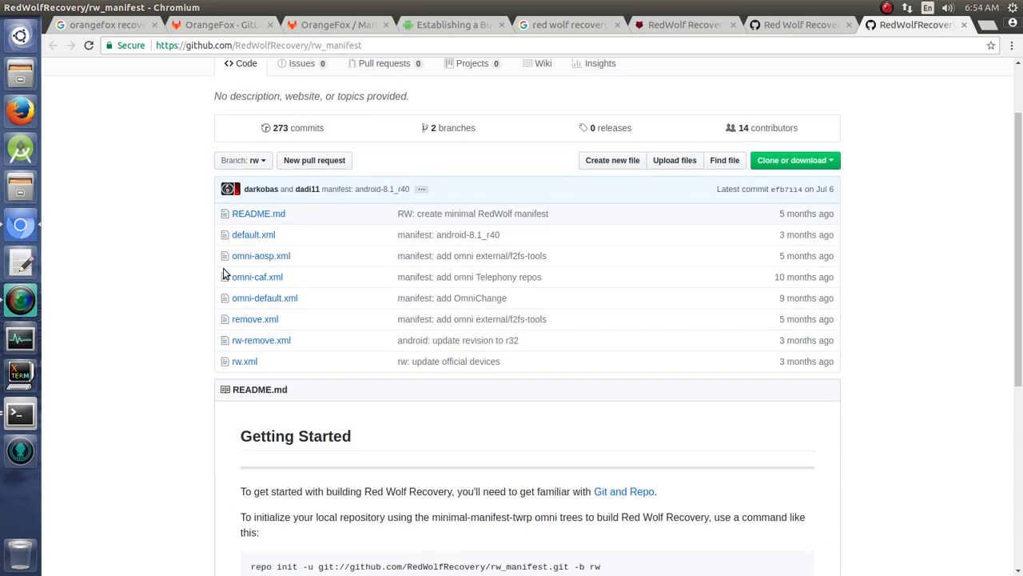
pyautogui.click(242, 160)
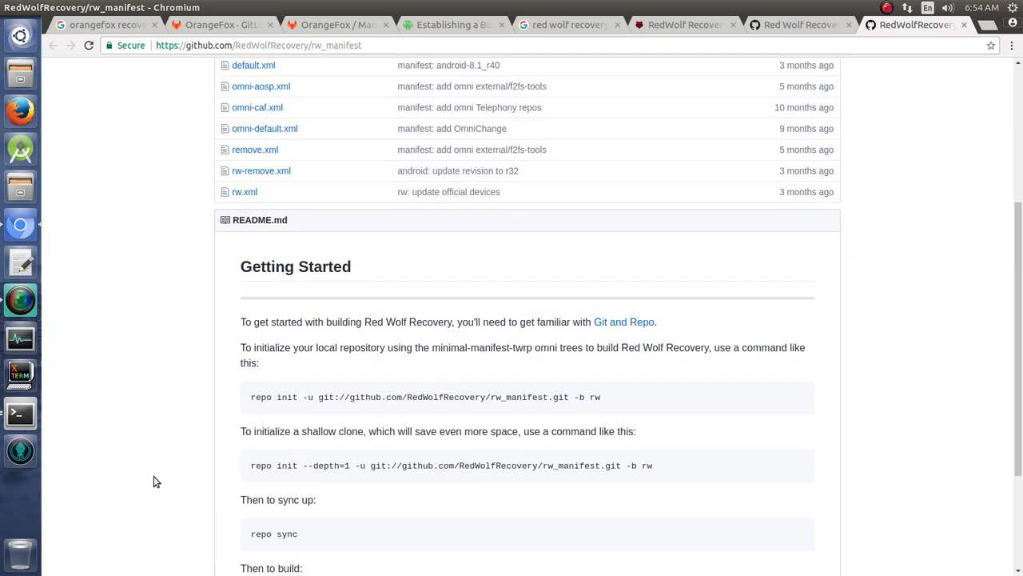
pyautogui.scroll(-3)
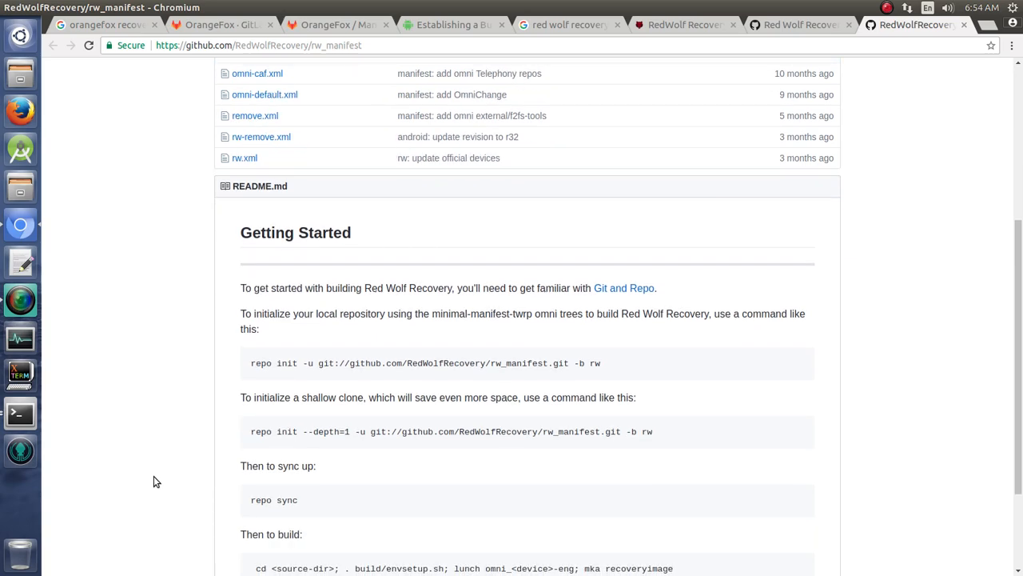
pyautogui.scroll(-3)
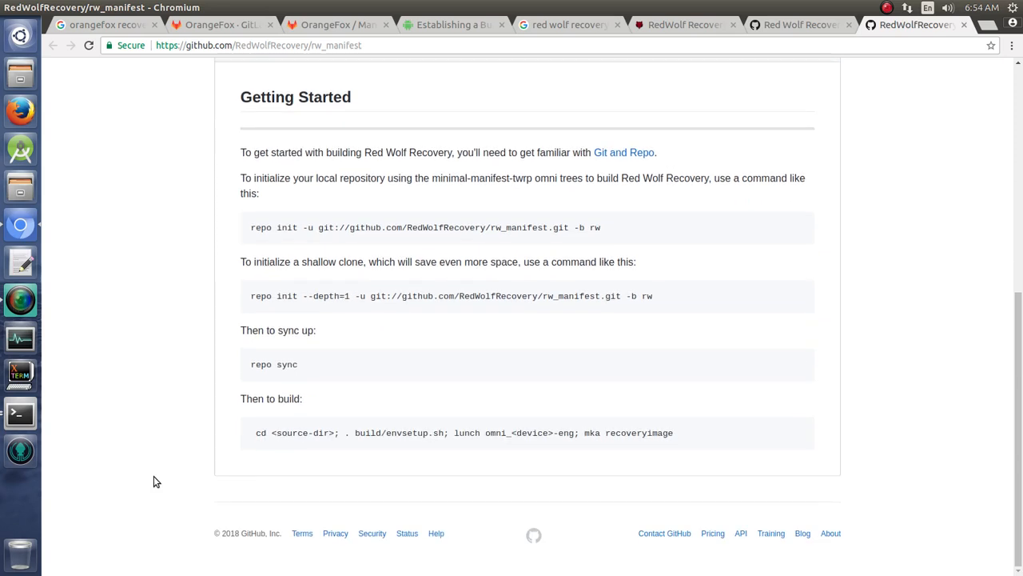
pyautogui.scroll(3)
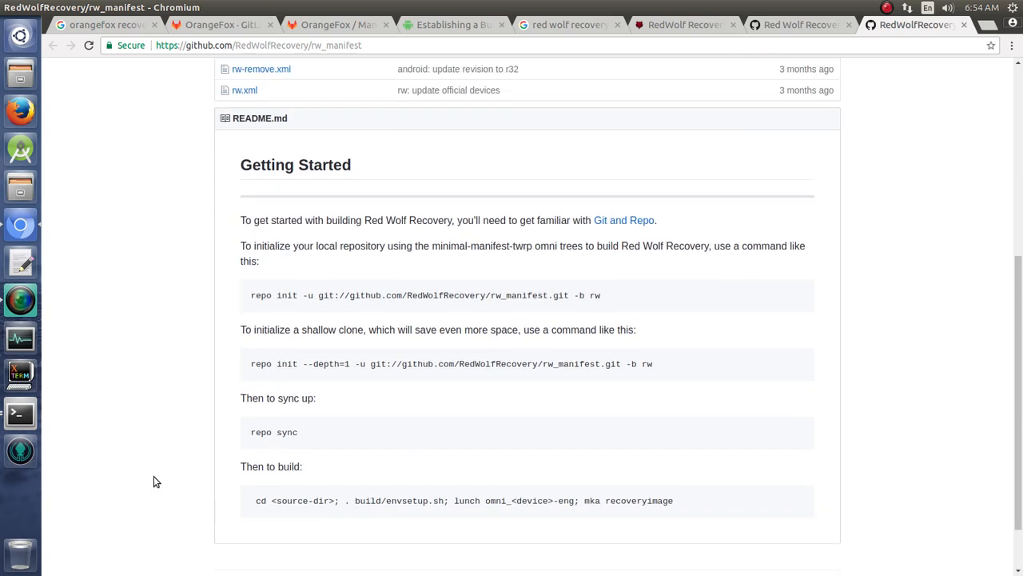
pyautogui.moveTo(545, 257)
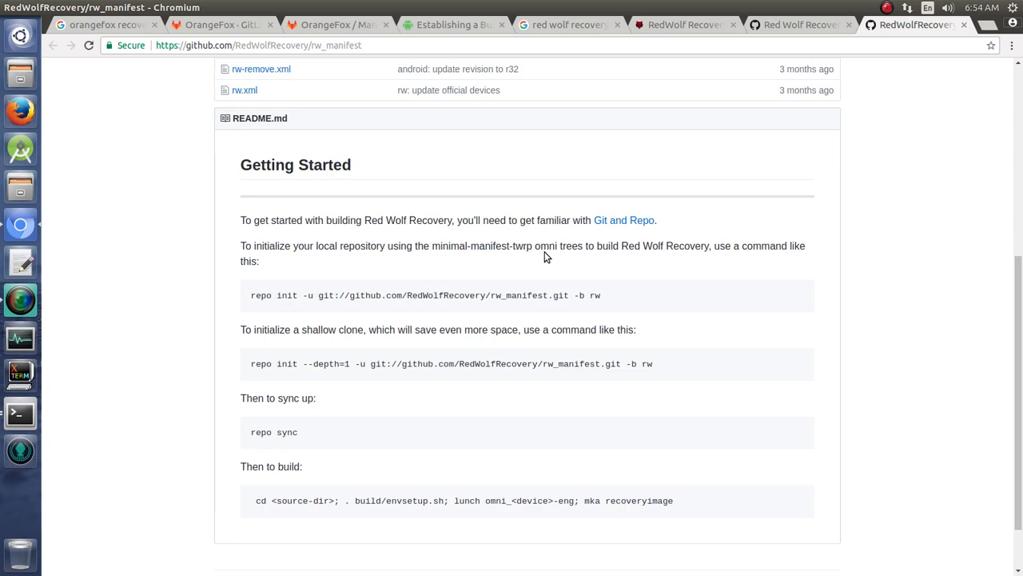
pyautogui.moveTo(371, 313)
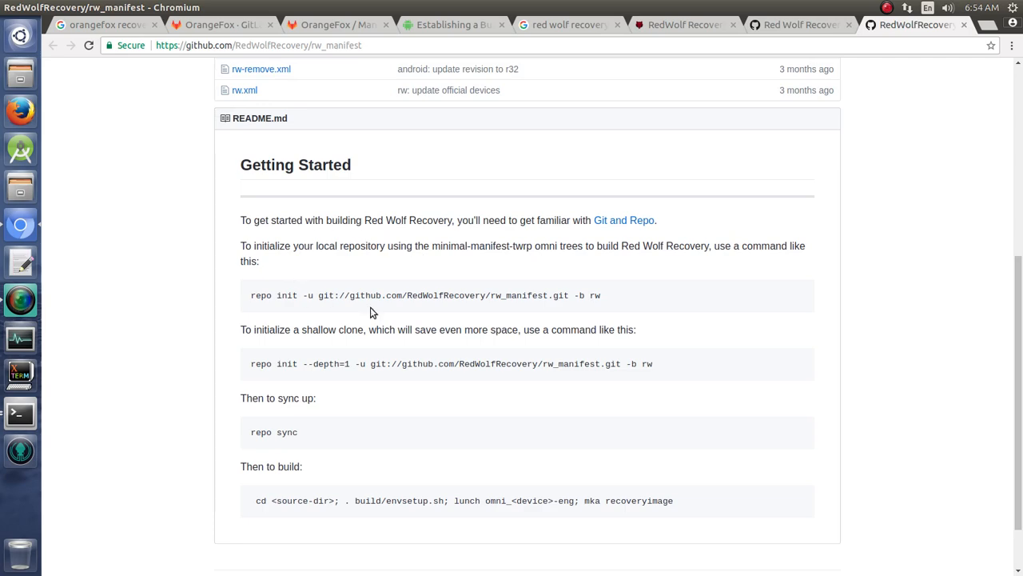
pyautogui.moveTo(684, 241)
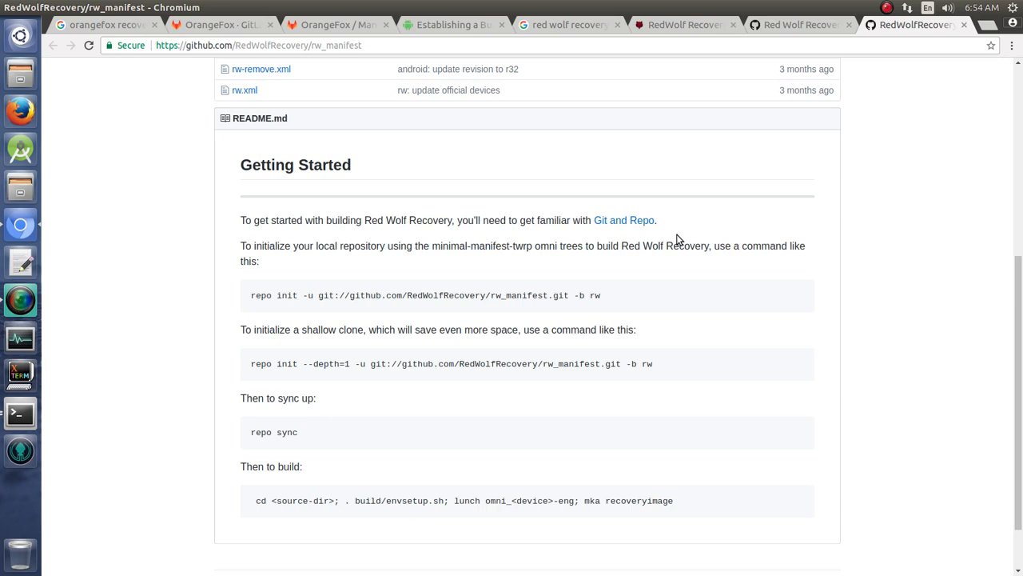
pyautogui.moveTo(496, 217)
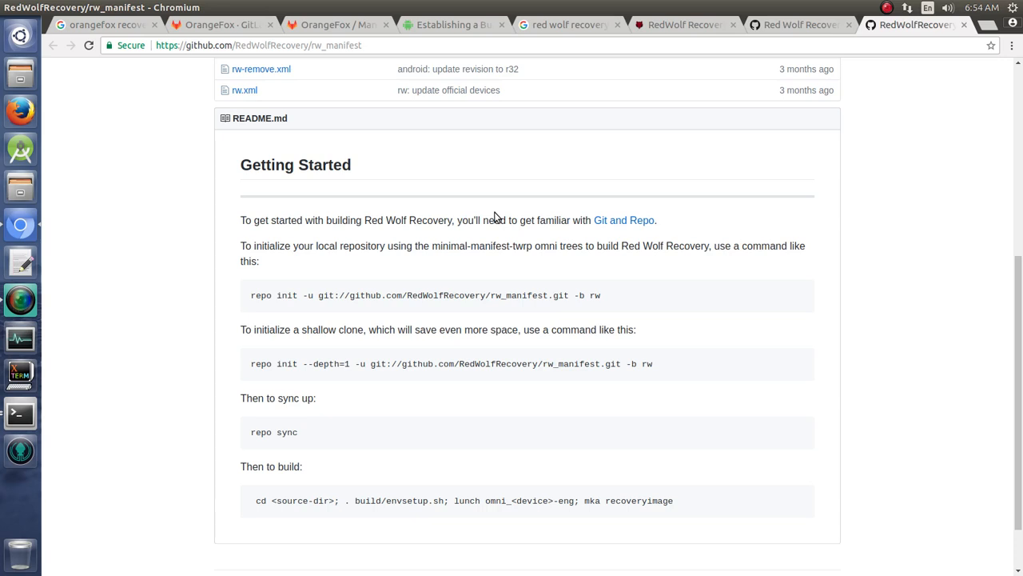
pyautogui.moveTo(503, 22)
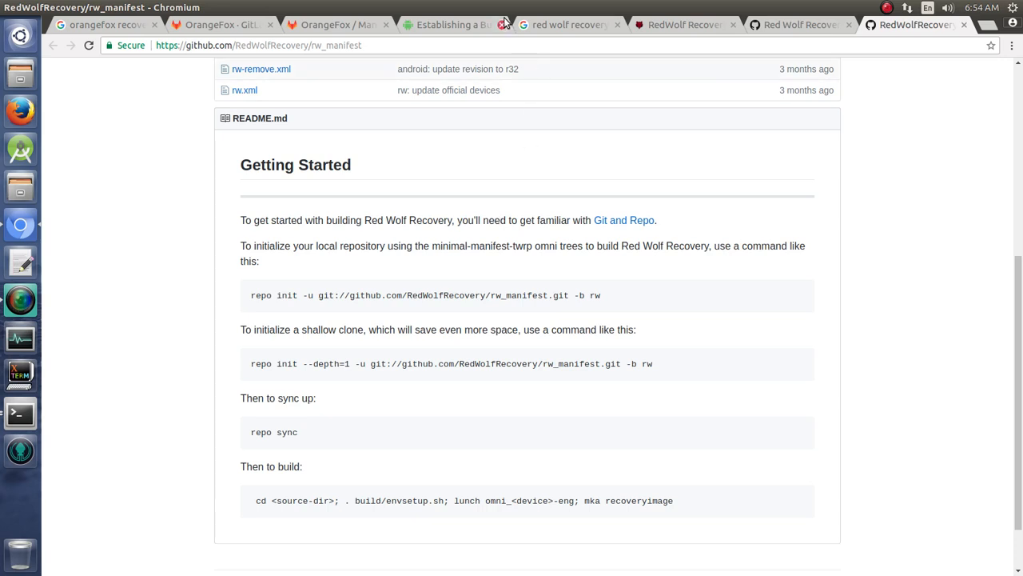
pyautogui.click(452, 24)
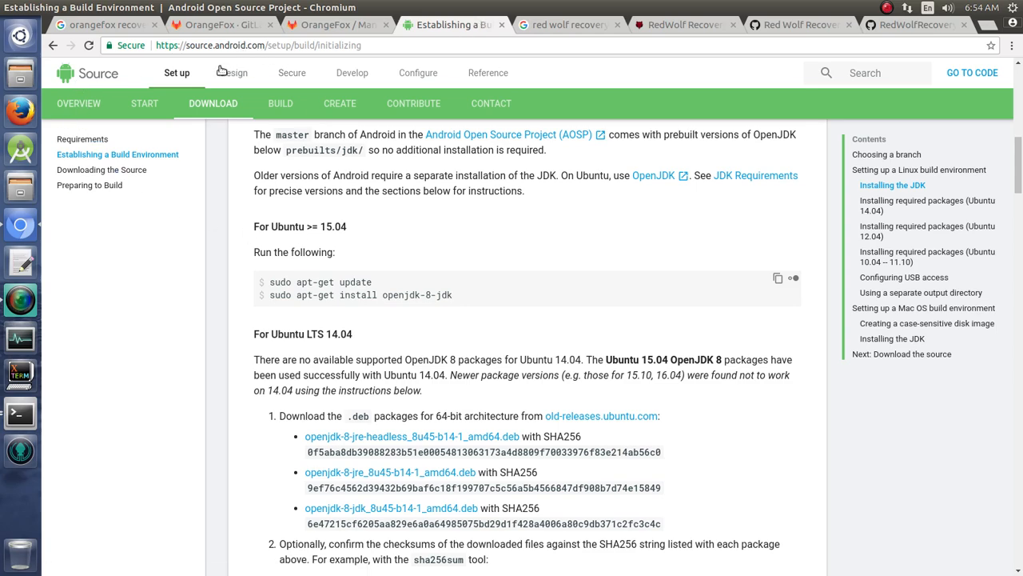
# - Scroll Establishing a Build Environment down to the Ubuntu 14.04 package list
pyautogui.scroll(3)
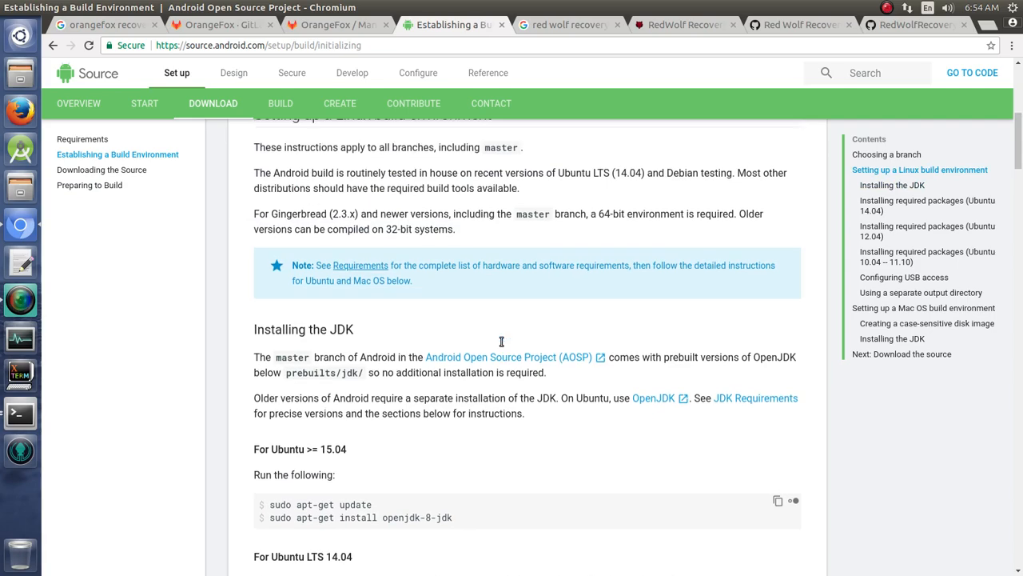
pyautogui.scroll(3)
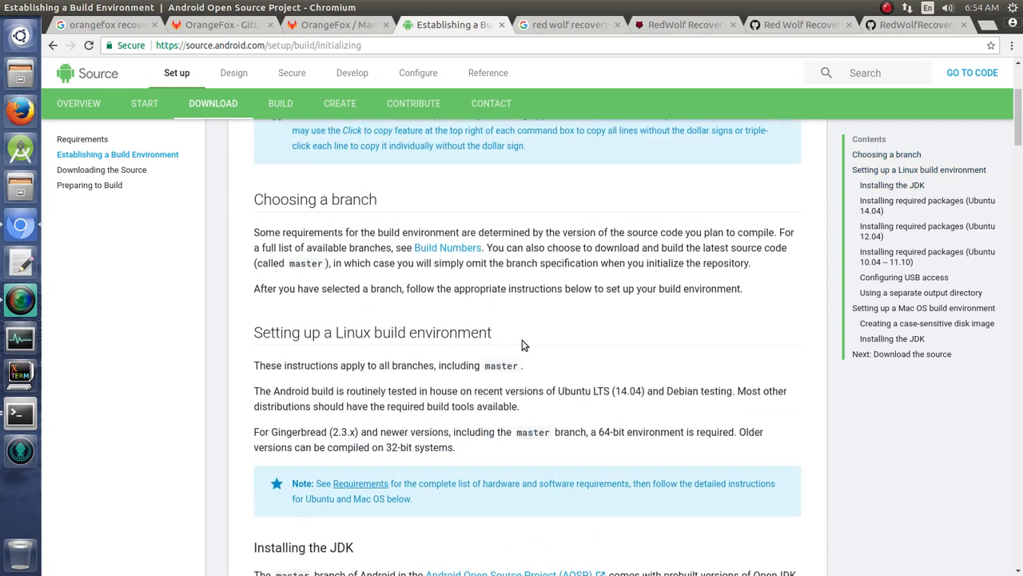
pyautogui.scroll(-3)
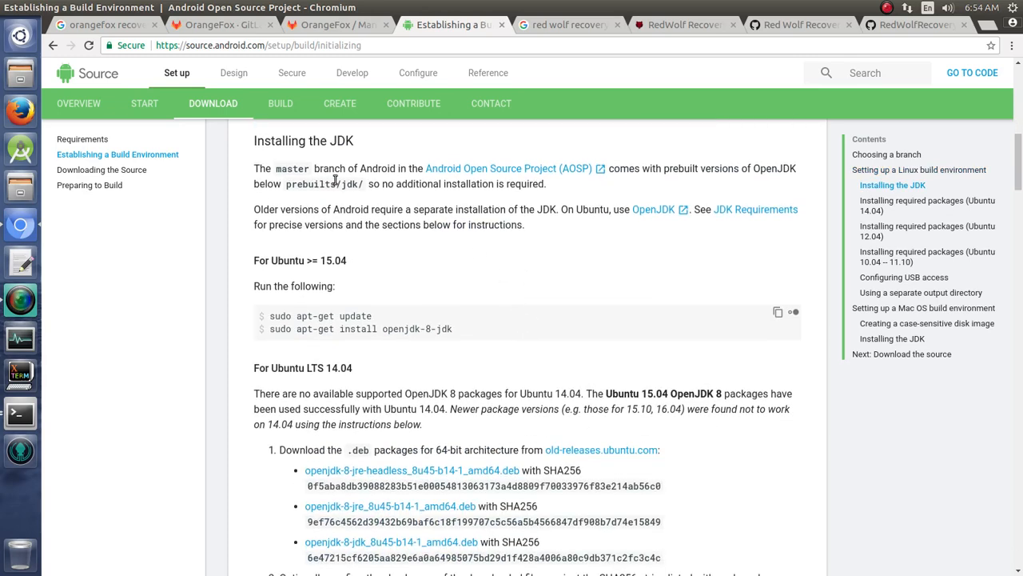
pyautogui.moveTo(613, 394)
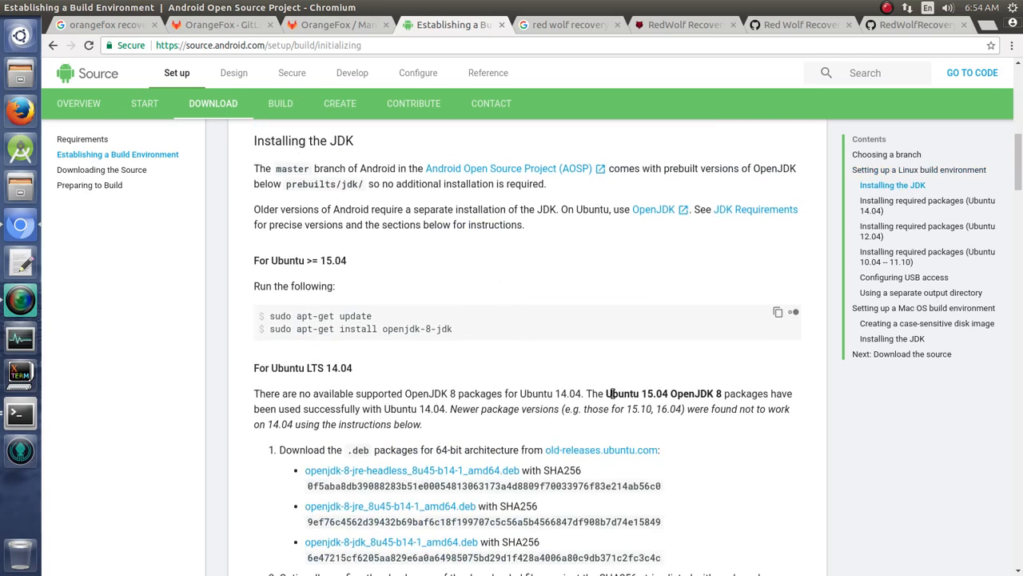
pyautogui.scroll(-3)
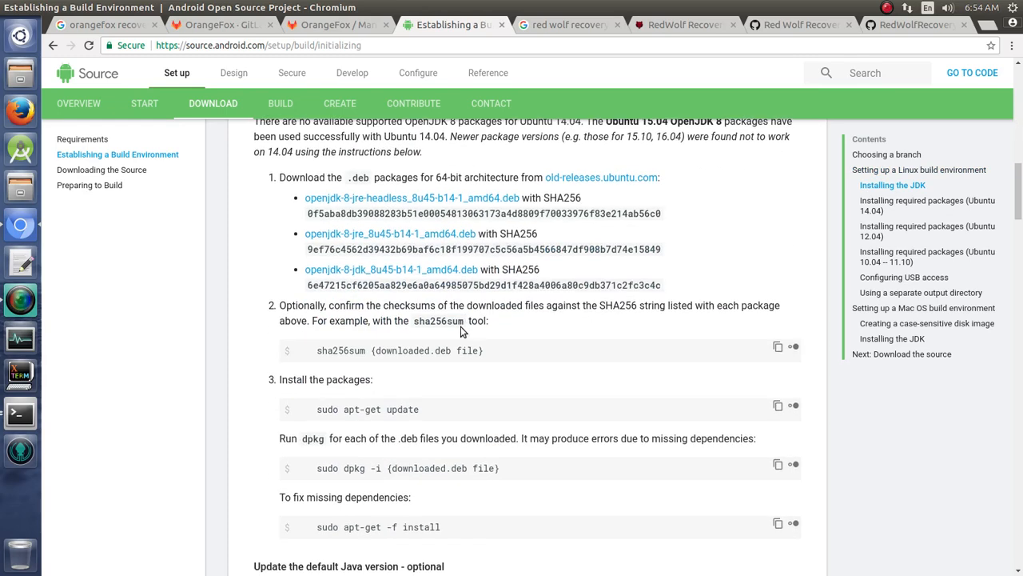
pyautogui.scroll(-3)
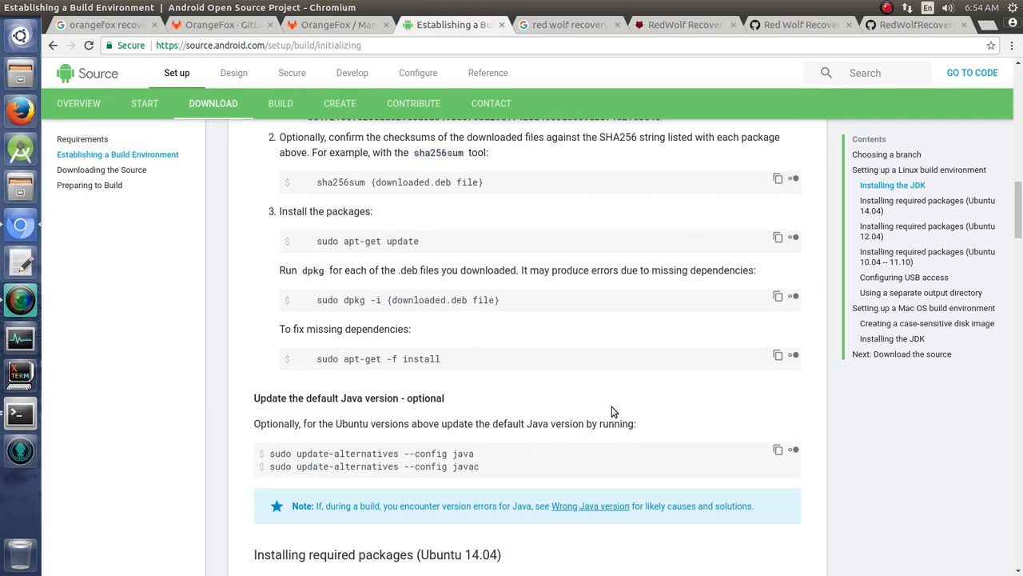
pyautogui.scroll(-3)
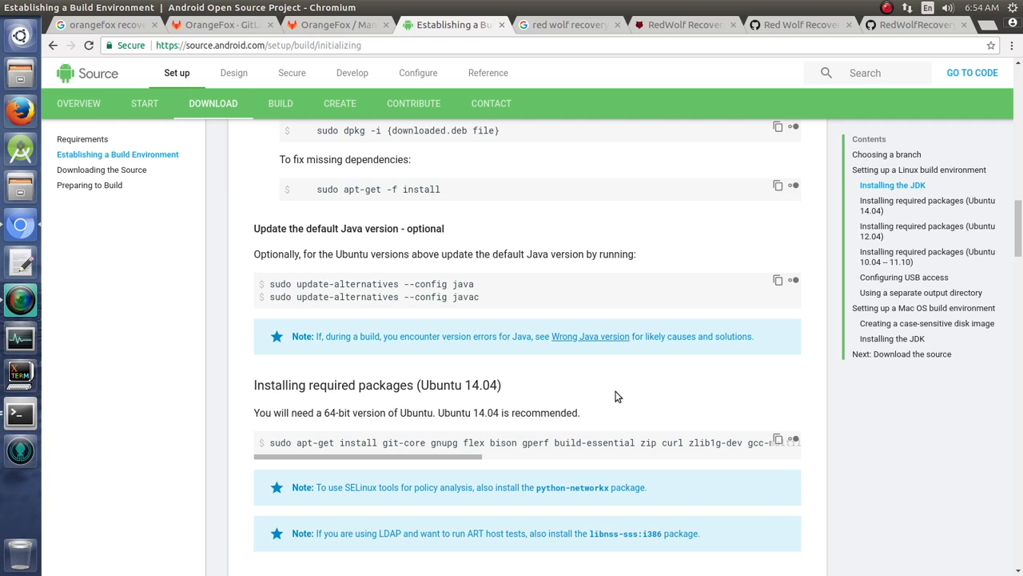
pyautogui.scroll(-3)
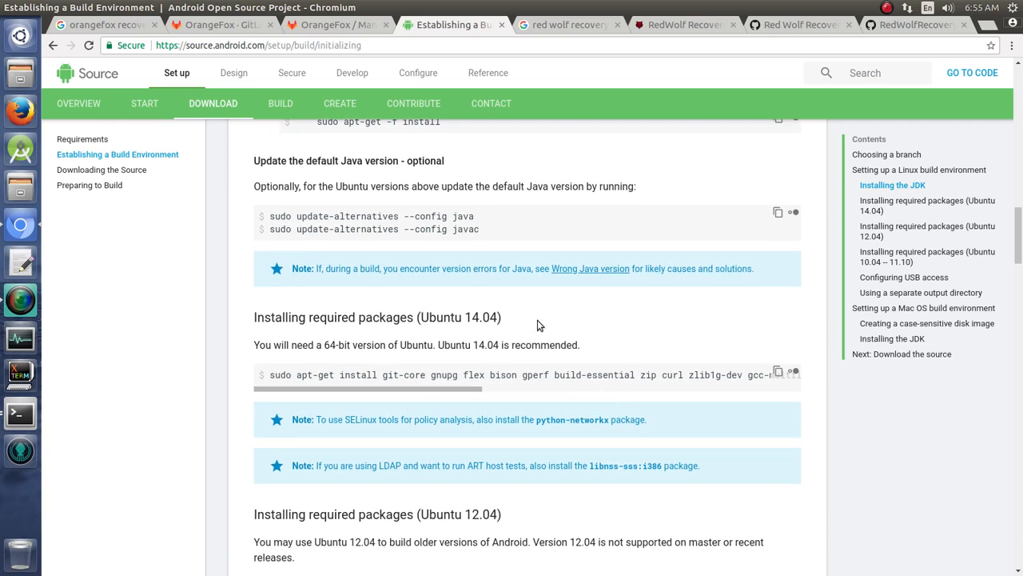
pyautogui.moveTo(326, 389)
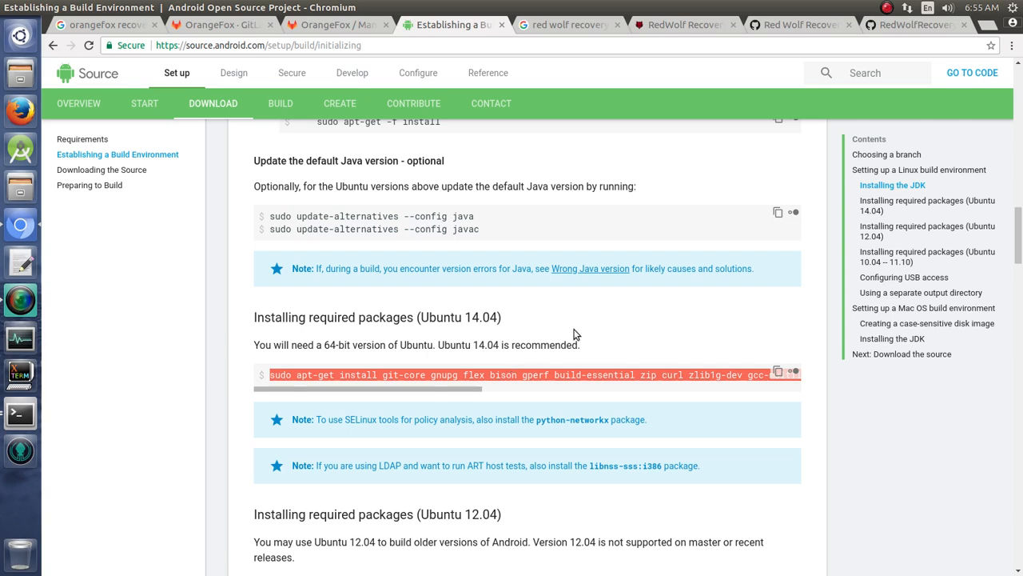
pyautogui.moveTo(612, 331)
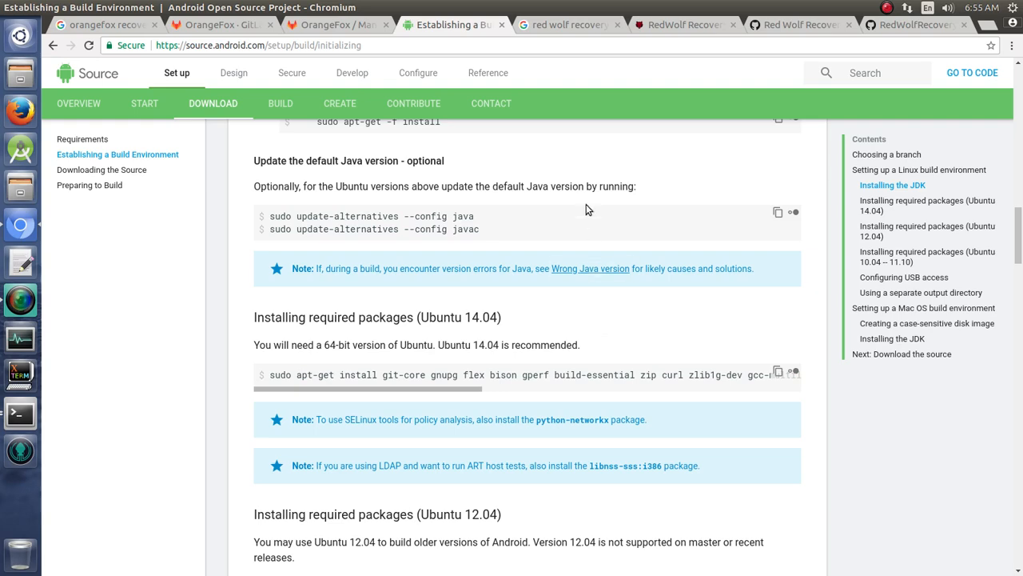
# - Go to the Downloading the Source guide from the sidebar
pyautogui.scroll(3)
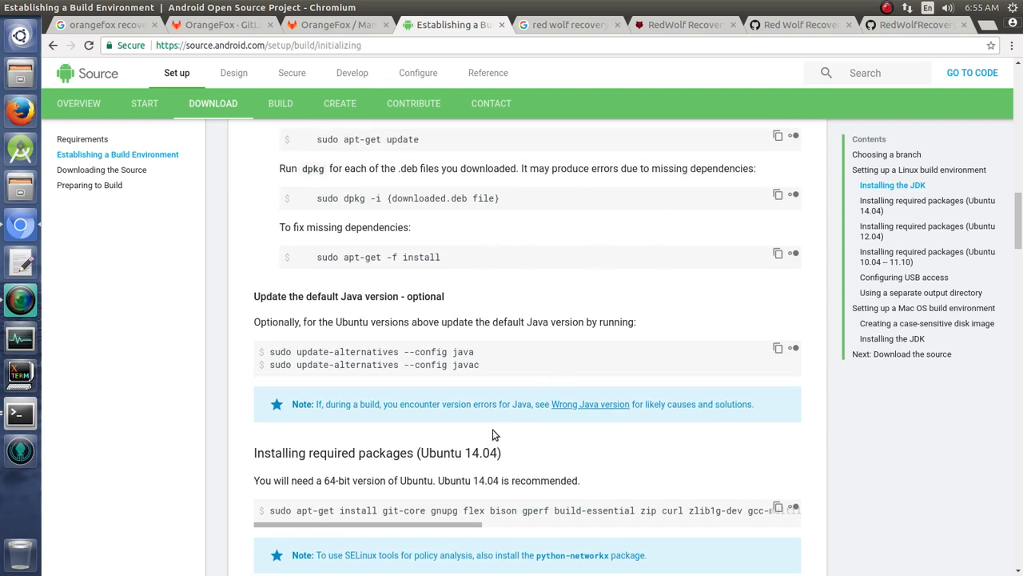
pyautogui.scroll(-3)
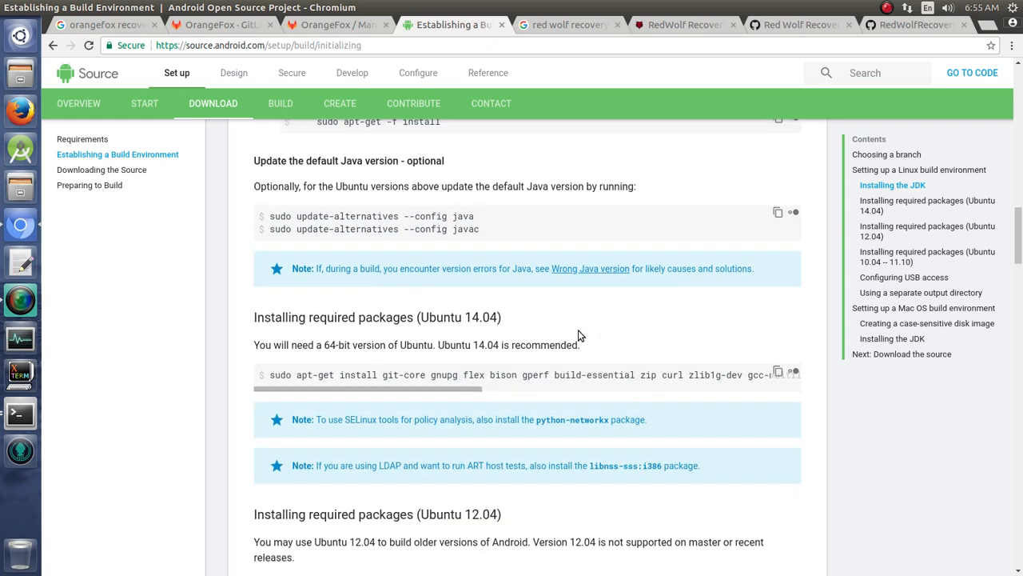
pyautogui.moveTo(505, 323)
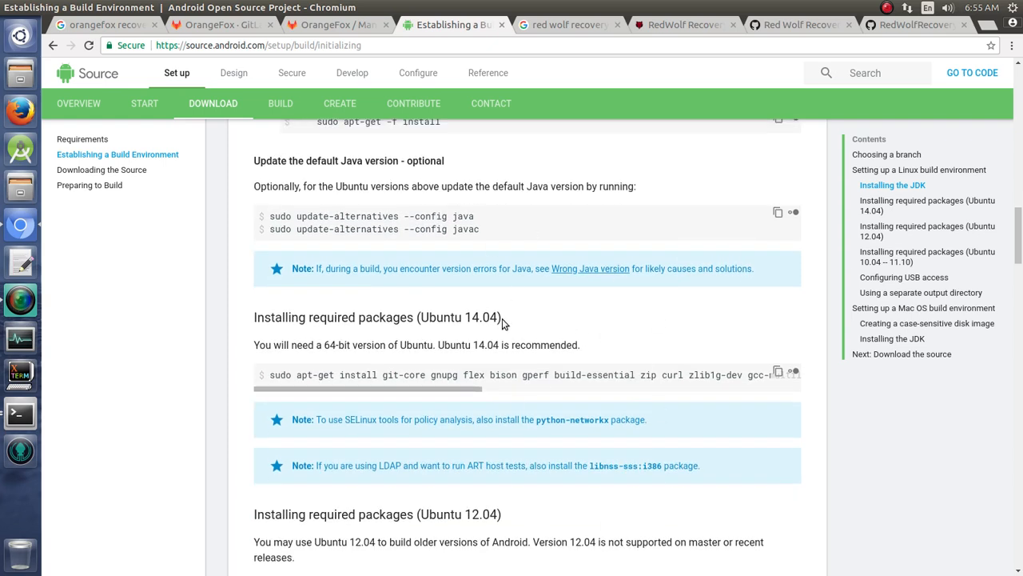
pyautogui.moveTo(661, 392)
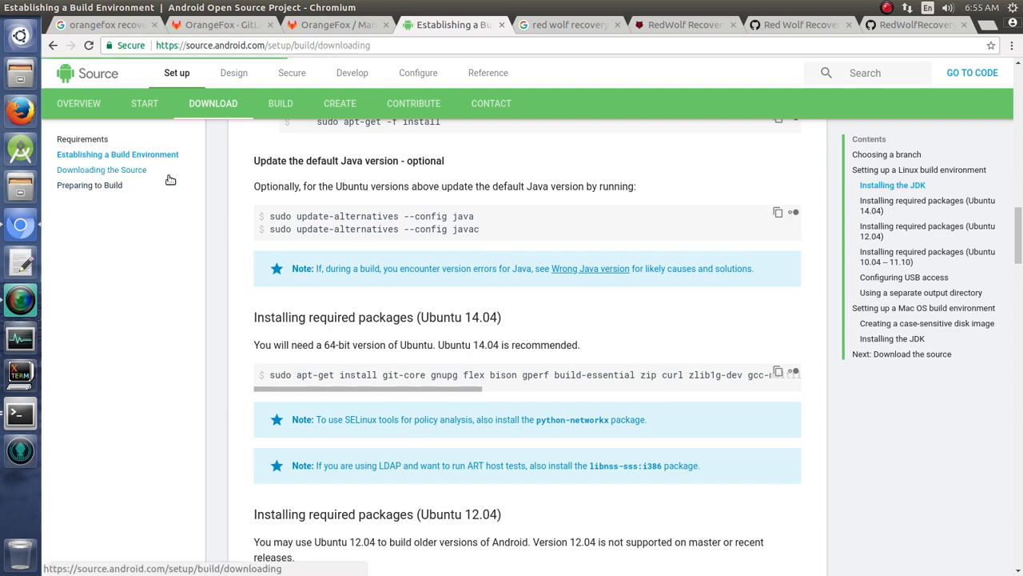
pyautogui.click(102, 169)
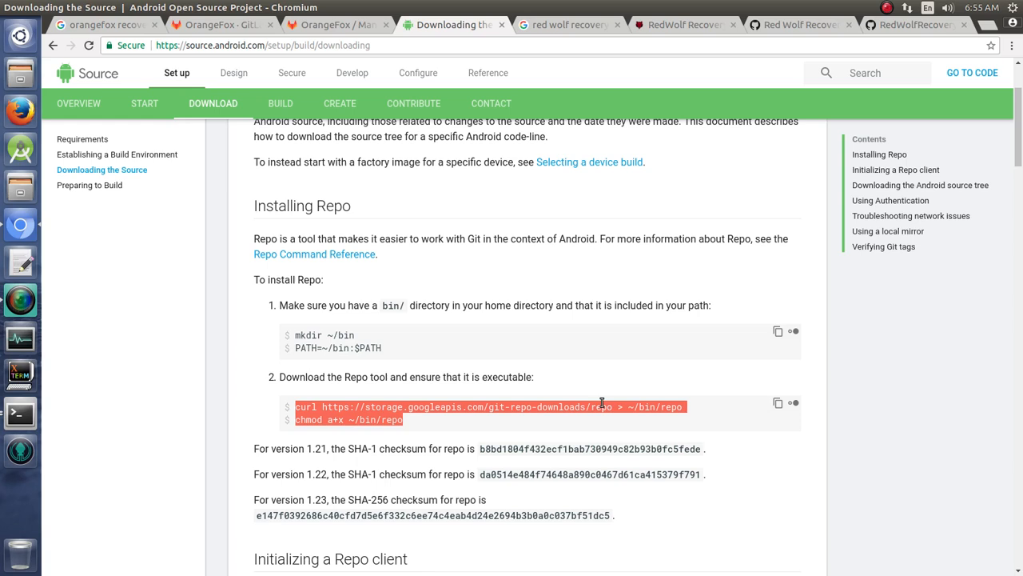
# - Clear the Repo command selection and return to the red wolf recovery search results
pyautogui.click(658, 380)
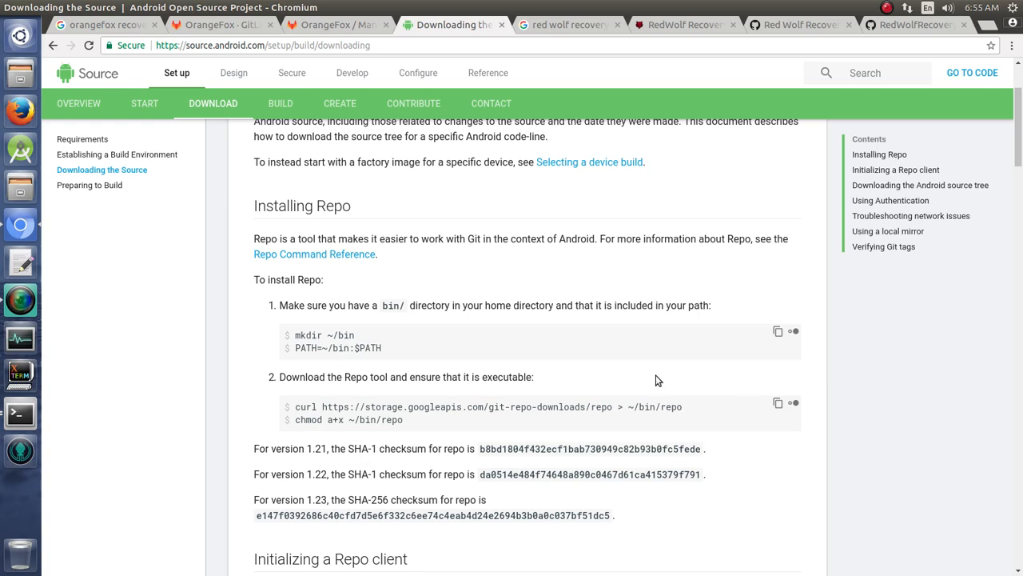
pyautogui.moveTo(615, 333)
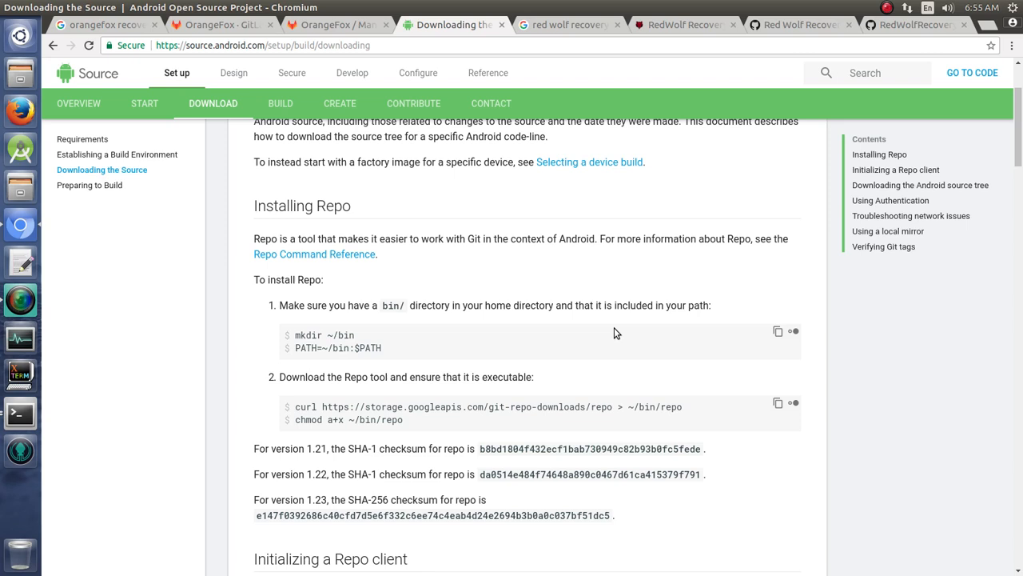
pyautogui.moveTo(465, 330)
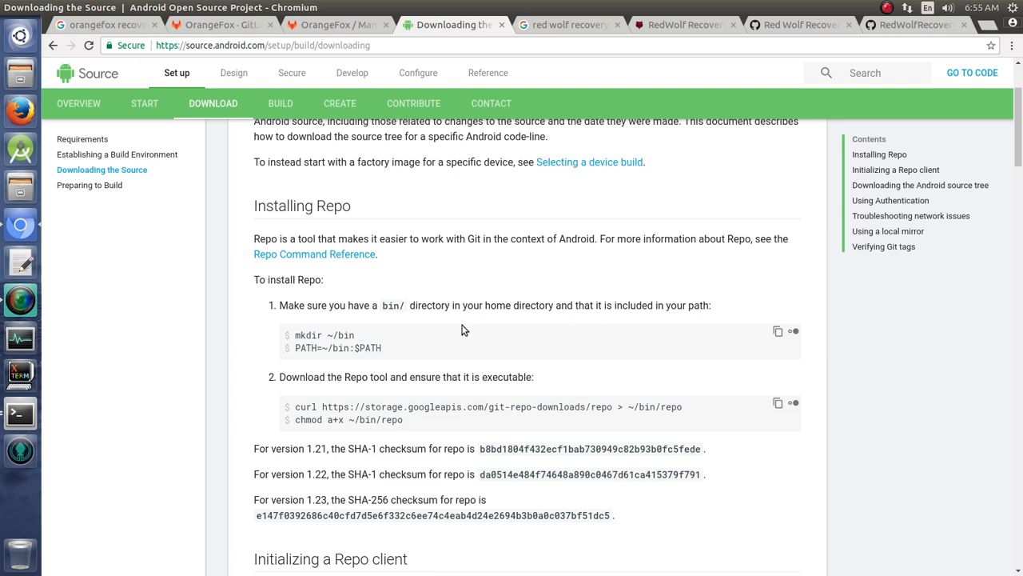
pyautogui.moveTo(621, 70)
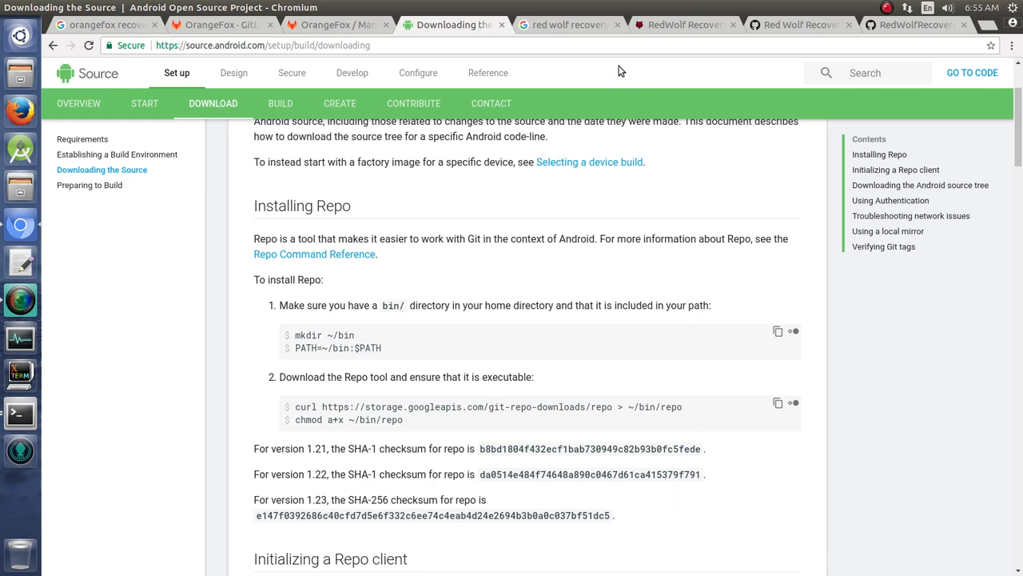
pyautogui.click(569, 24)
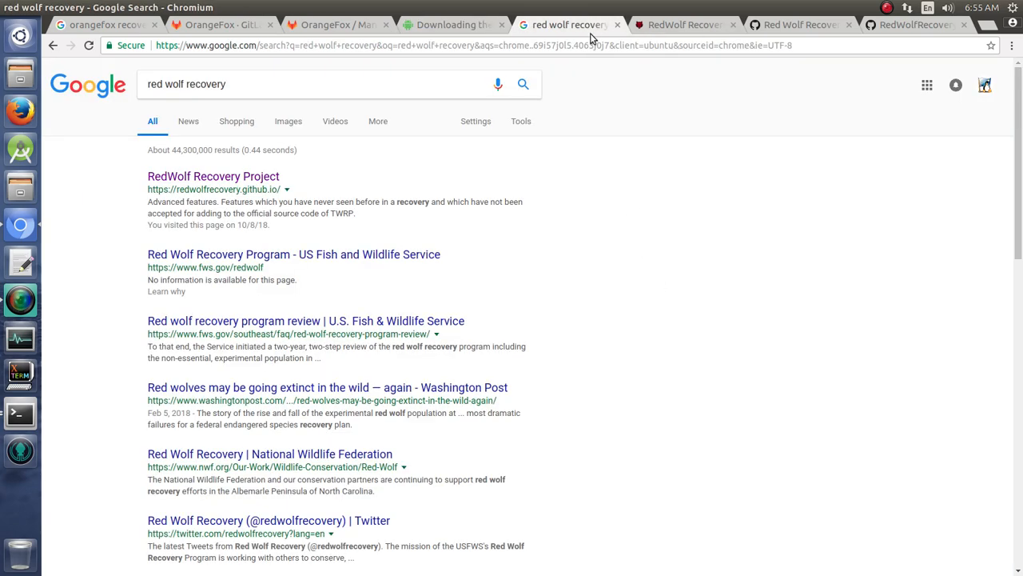
# - View the rw_manifest README, then check the terminal's finished repo sync in ~/redwolf
pyautogui.click(800, 25)
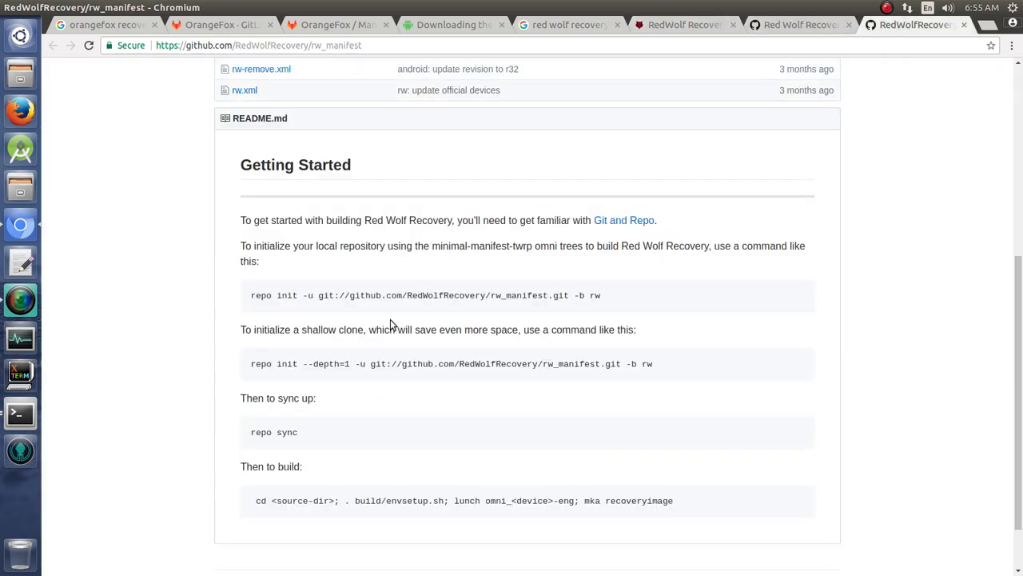
pyautogui.moveTo(723, 297)
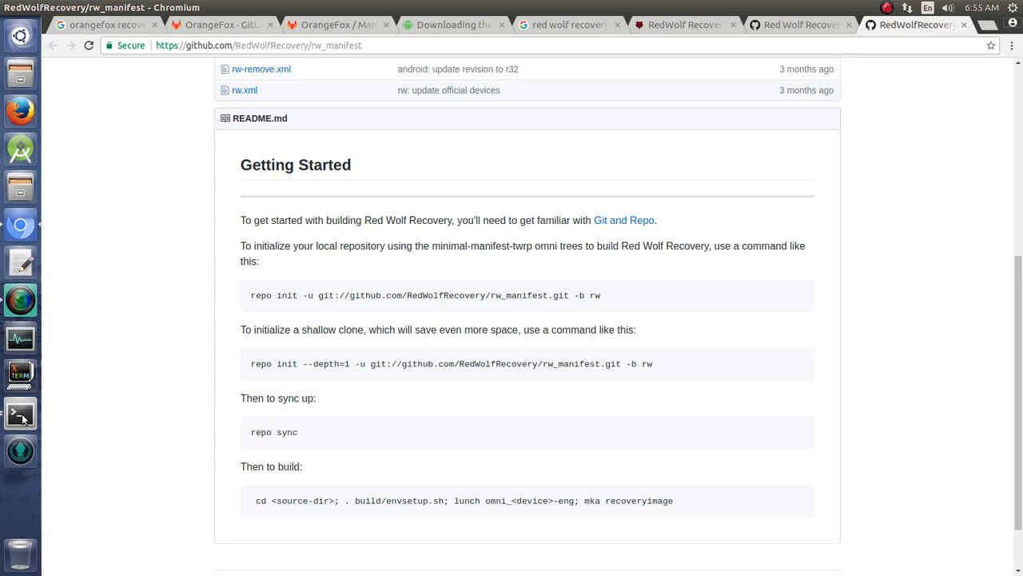
pyautogui.click(20, 413)
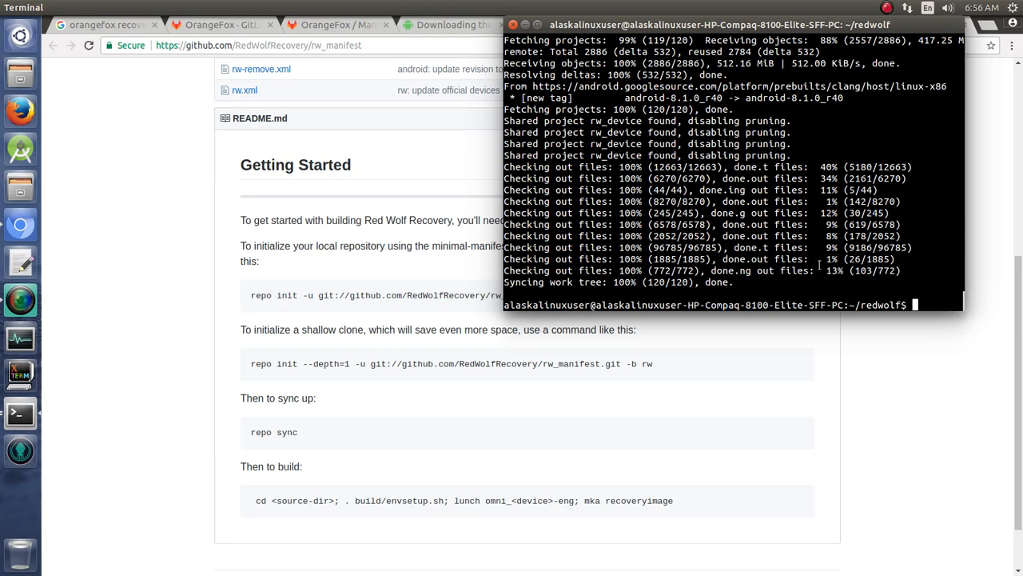
pyautogui.moveTo(595, 377)
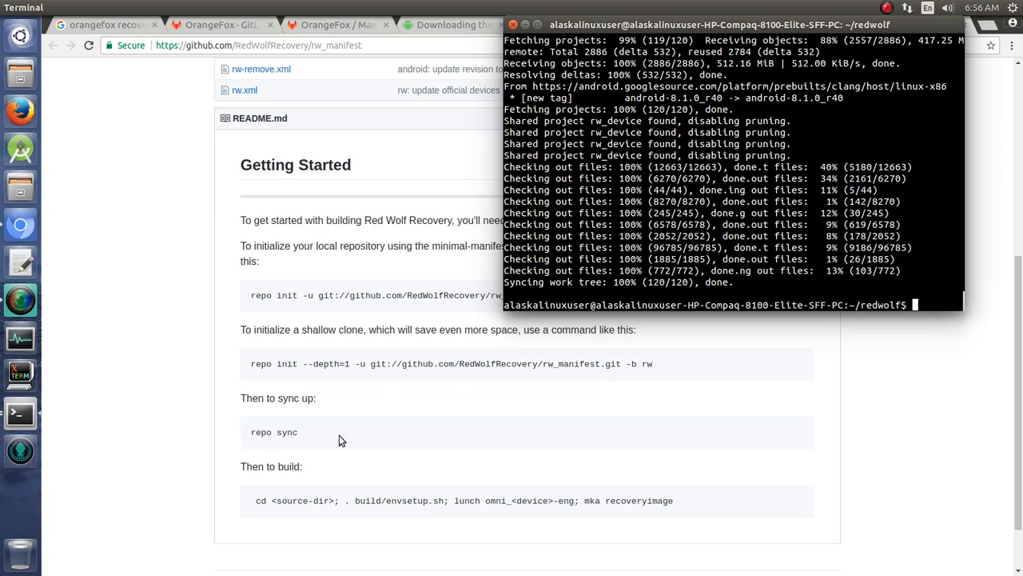
pyautogui.moveTo(912, 296)
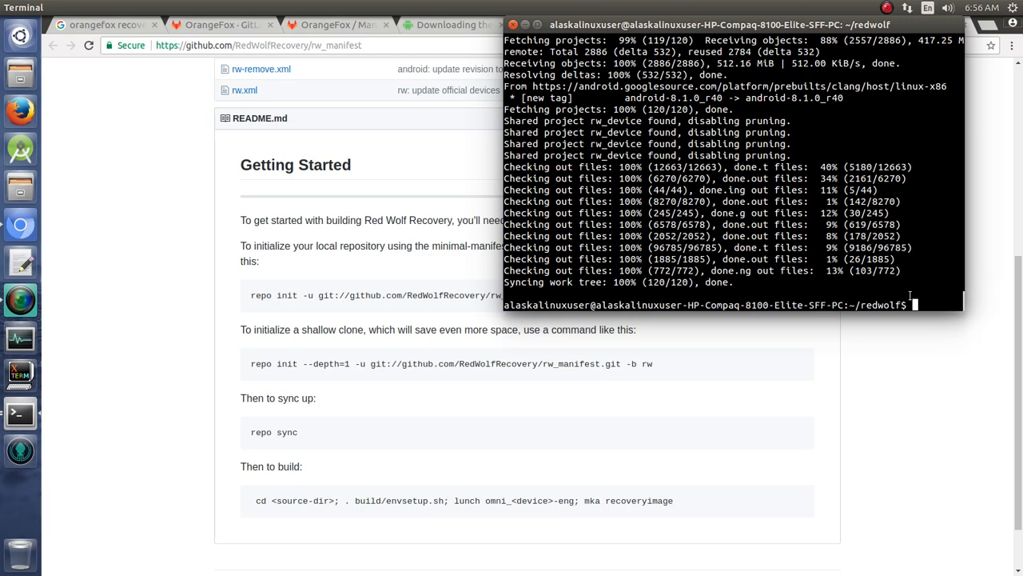
pyautogui.moveTo(19, 389)
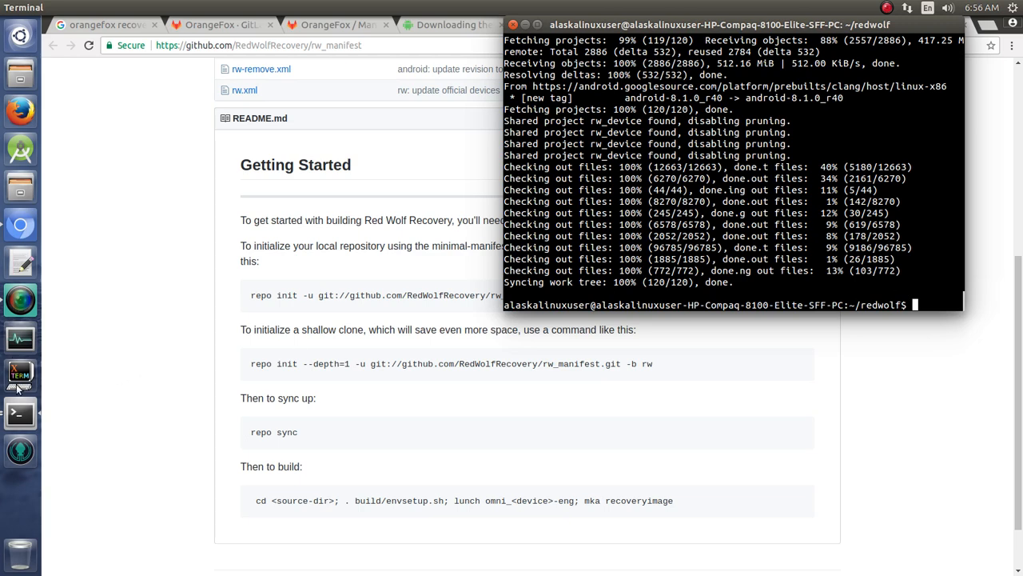
pyautogui.moveTo(20, 76)
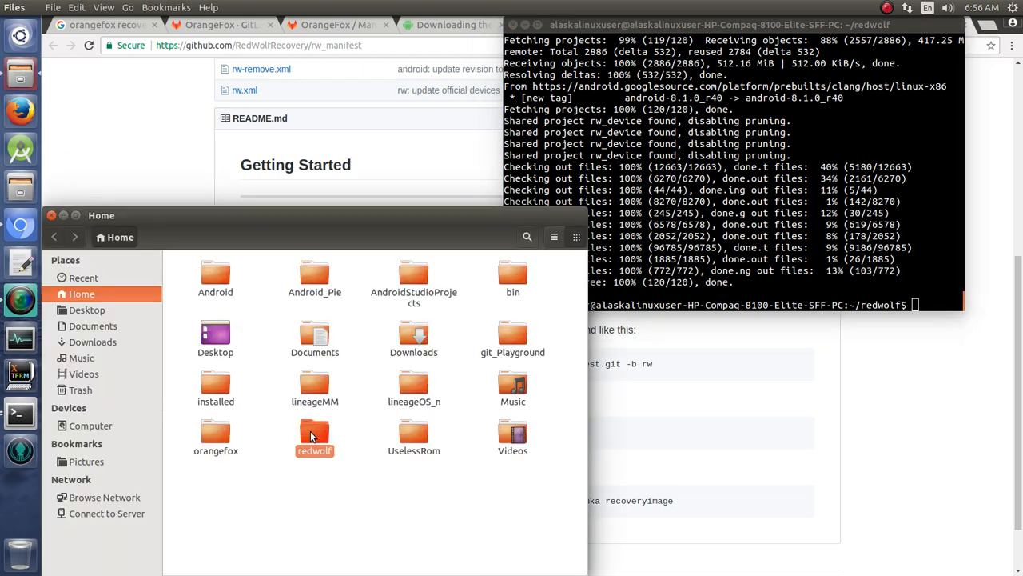
# - Open the redwolf source folder and select the TeamWin folder
pyautogui.doubleClick(314, 432)
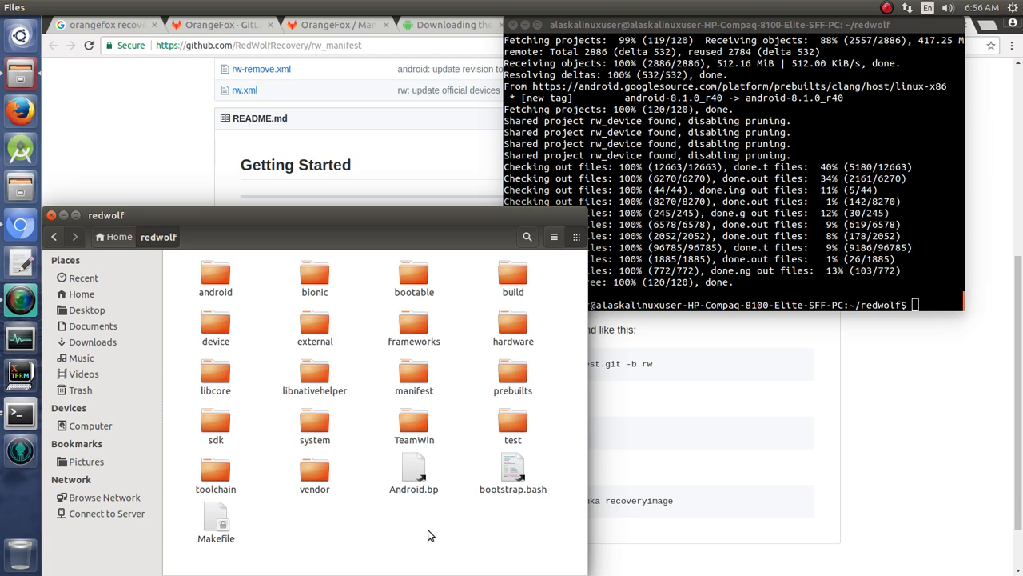
pyautogui.moveTo(354, 393)
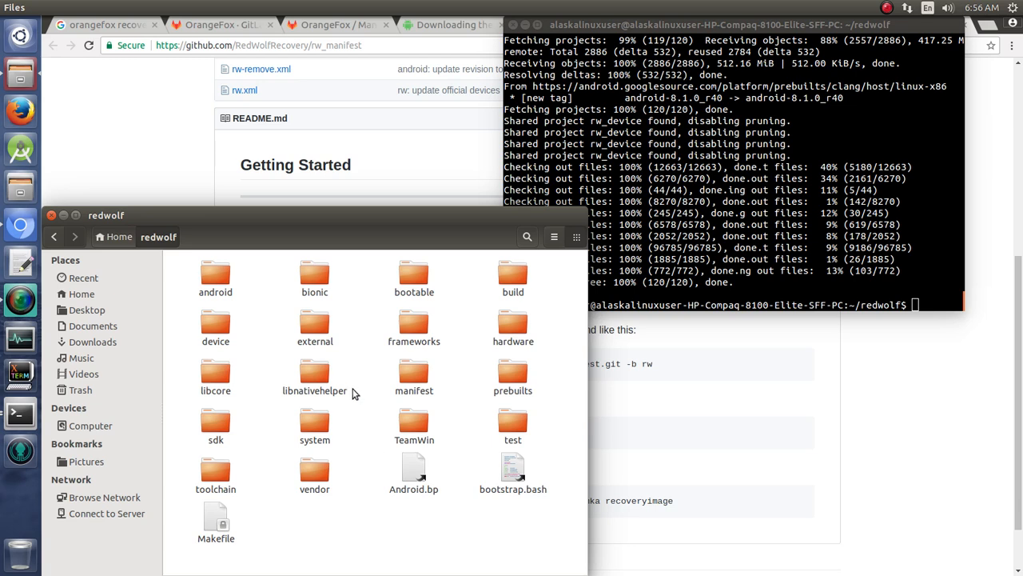
pyautogui.moveTo(359, 397)
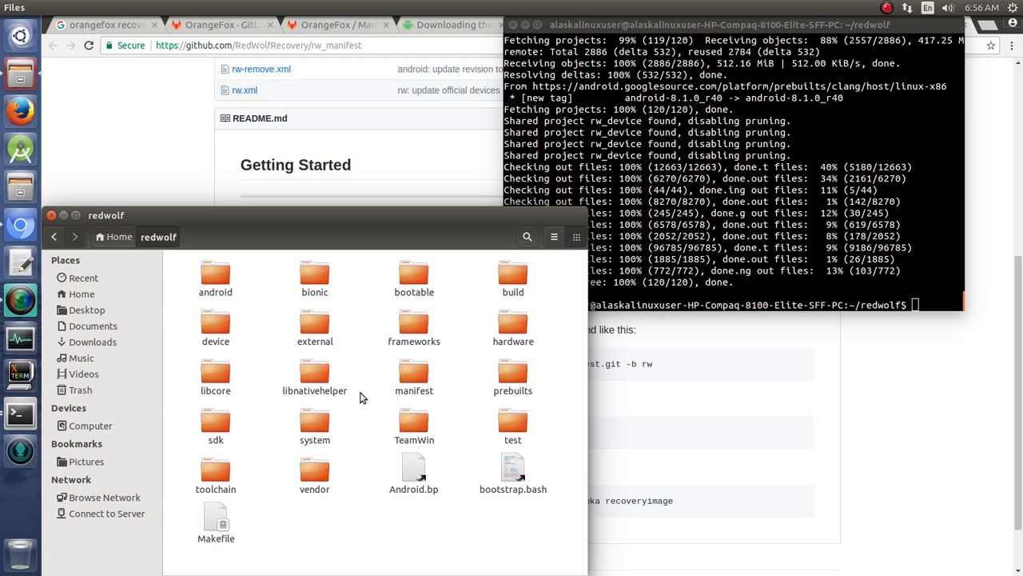
pyautogui.click(414, 419)
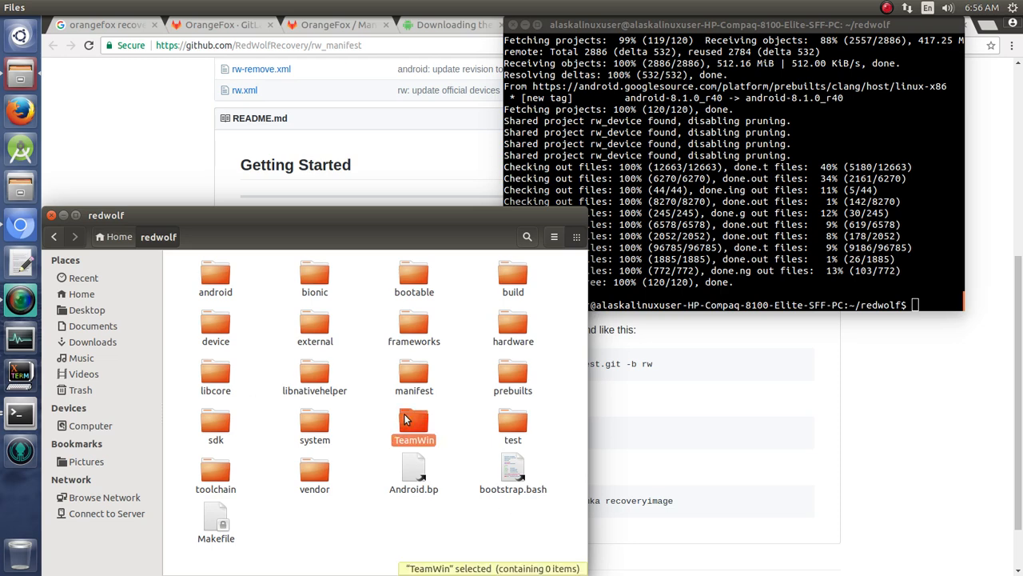
pyautogui.moveTo(367, 446)
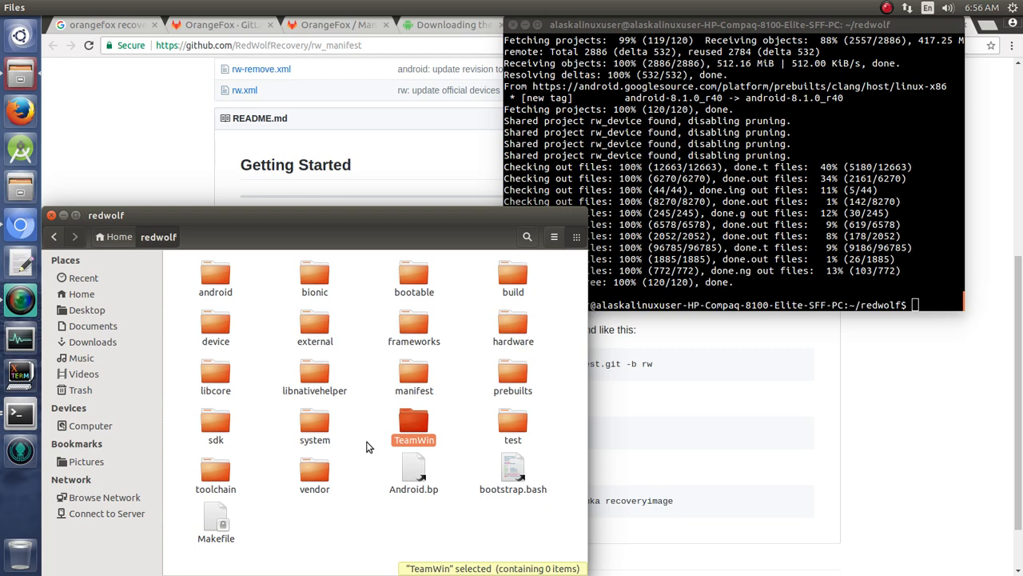
pyautogui.moveTo(380, 342)
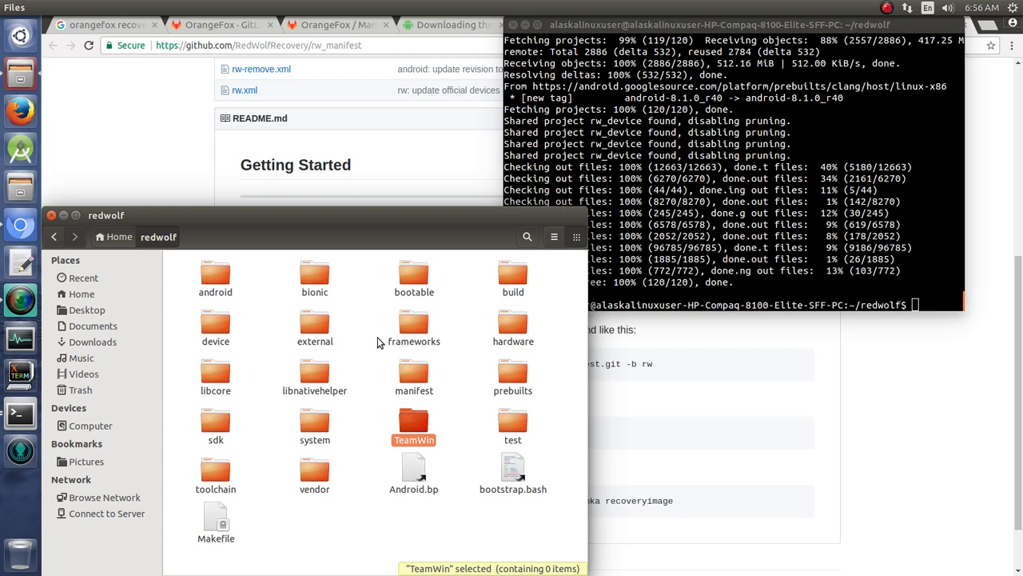
pyautogui.moveTo(350, 410)
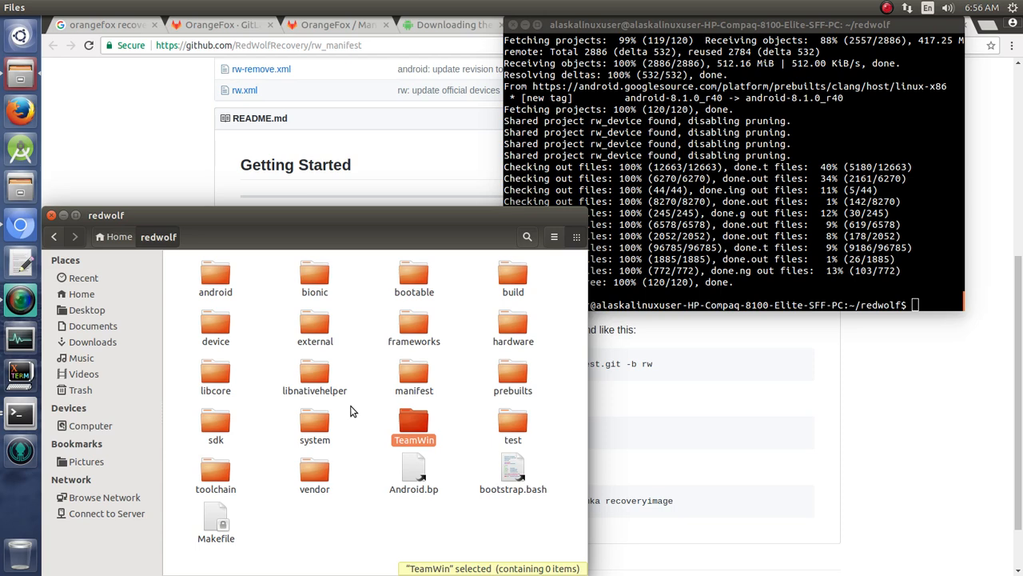
pyautogui.moveTo(414, 376)
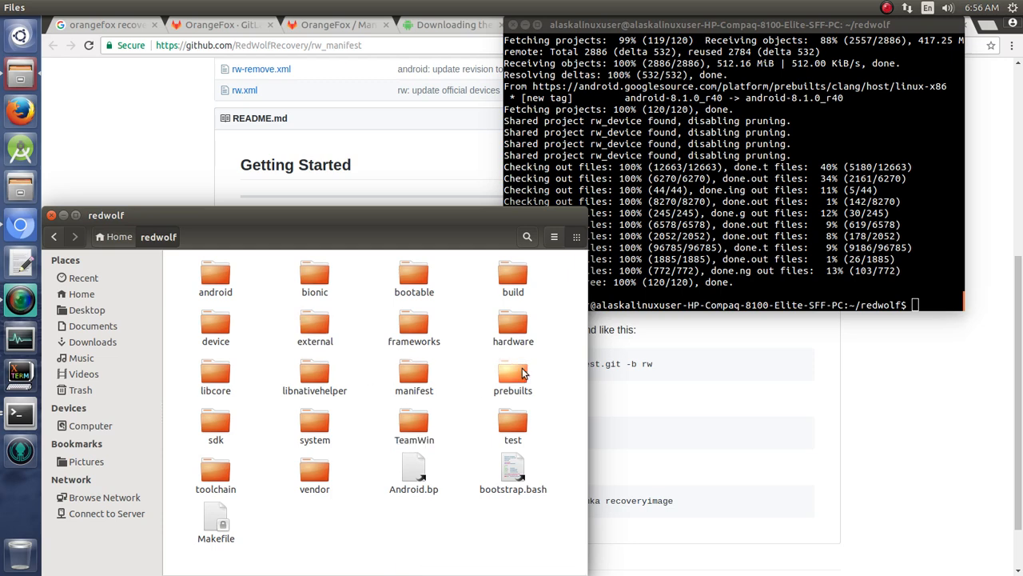
pyautogui.moveTo(215, 326)
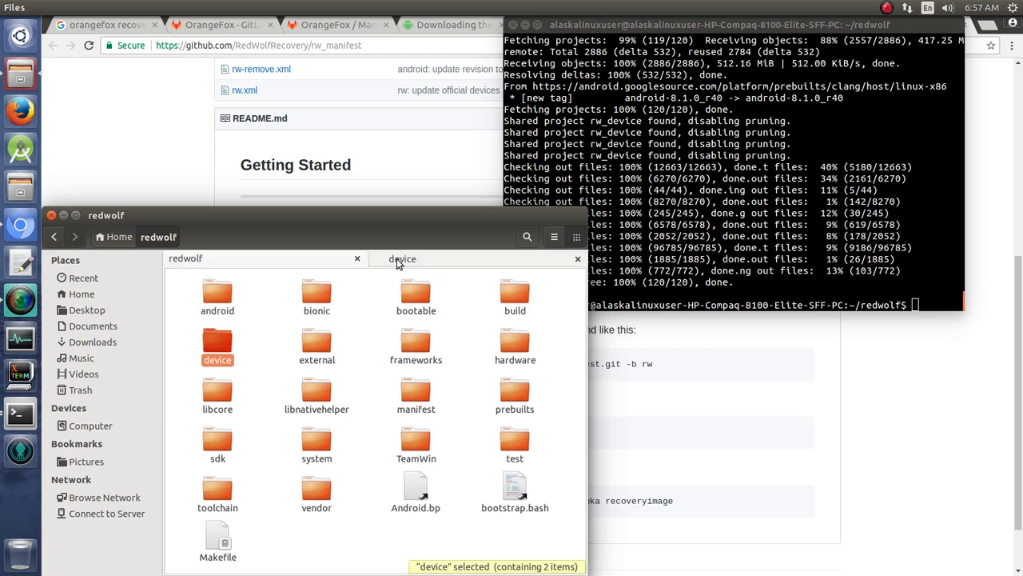
# - Browse into device/xiaomi/land, peek at qcom, then return to the land folder
pyautogui.doubleClick(217, 340)
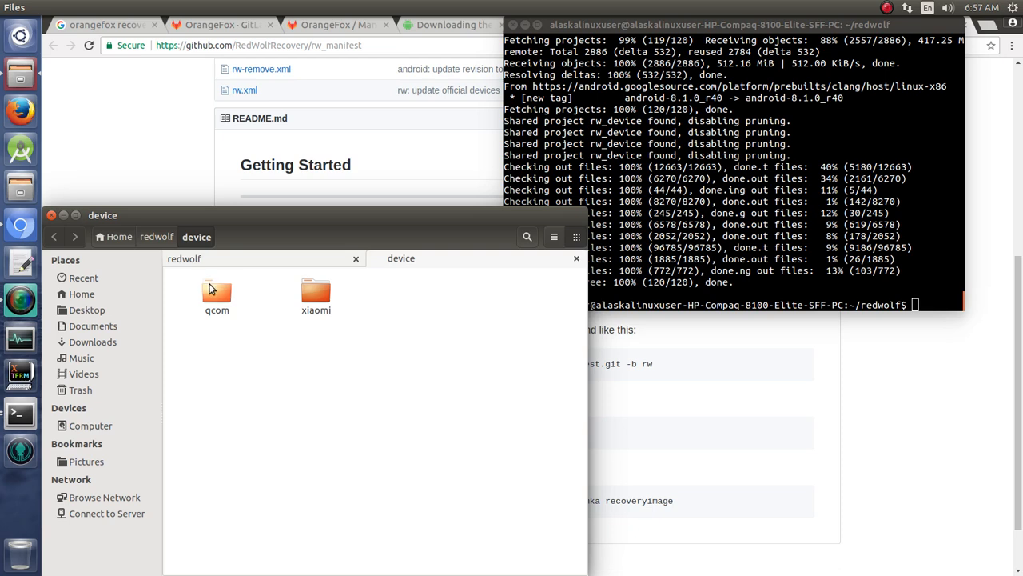
pyautogui.doubleClick(315, 292)
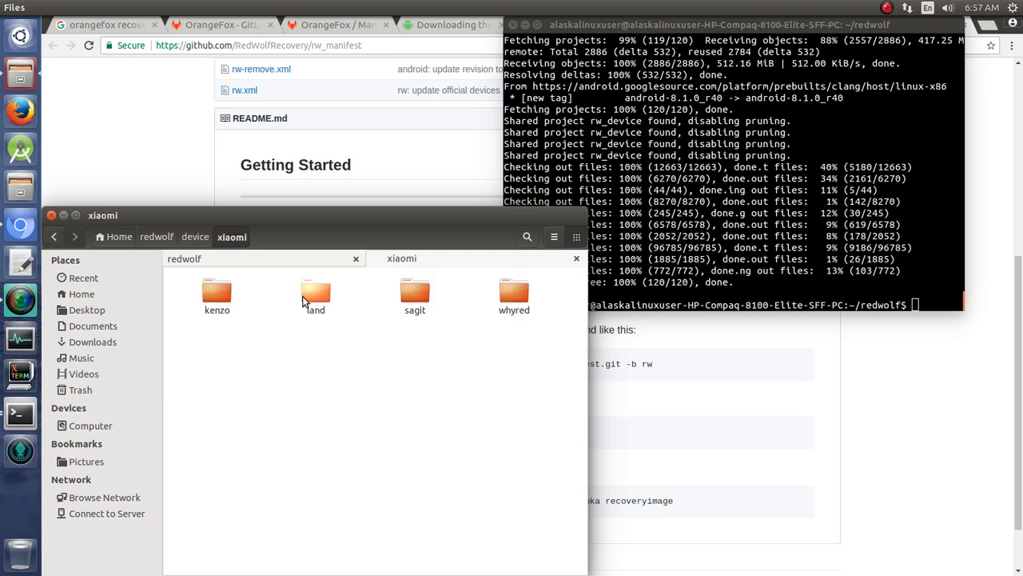
pyautogui.doubleClick(315, 296)
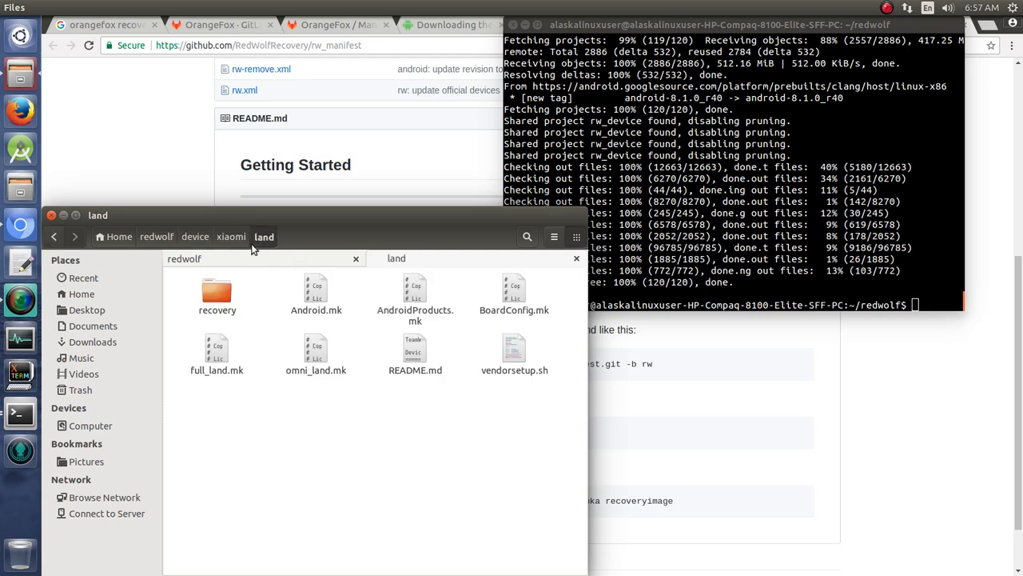
pyautogui.click(231, 237)
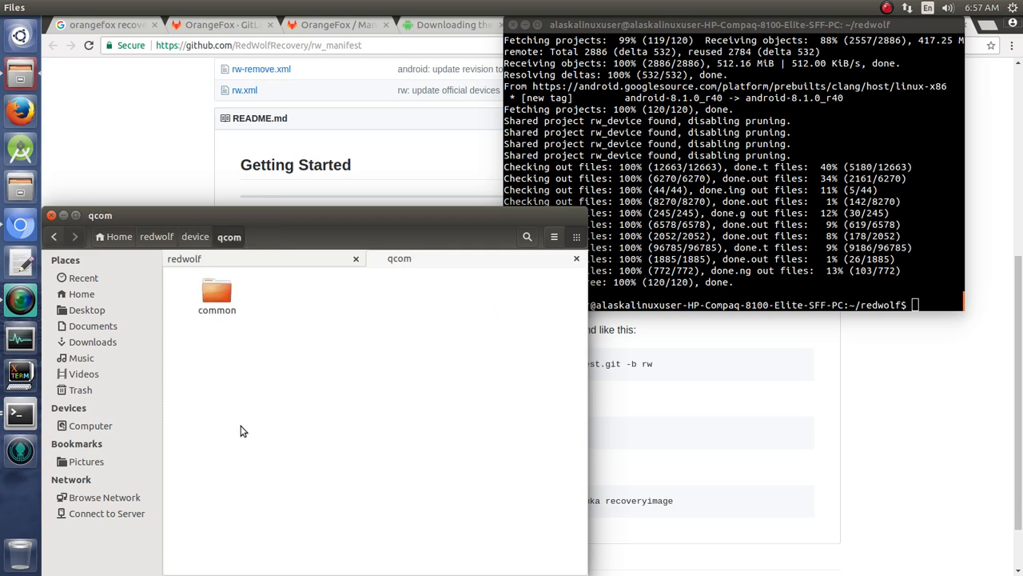
pyautogui.click(54, 236)
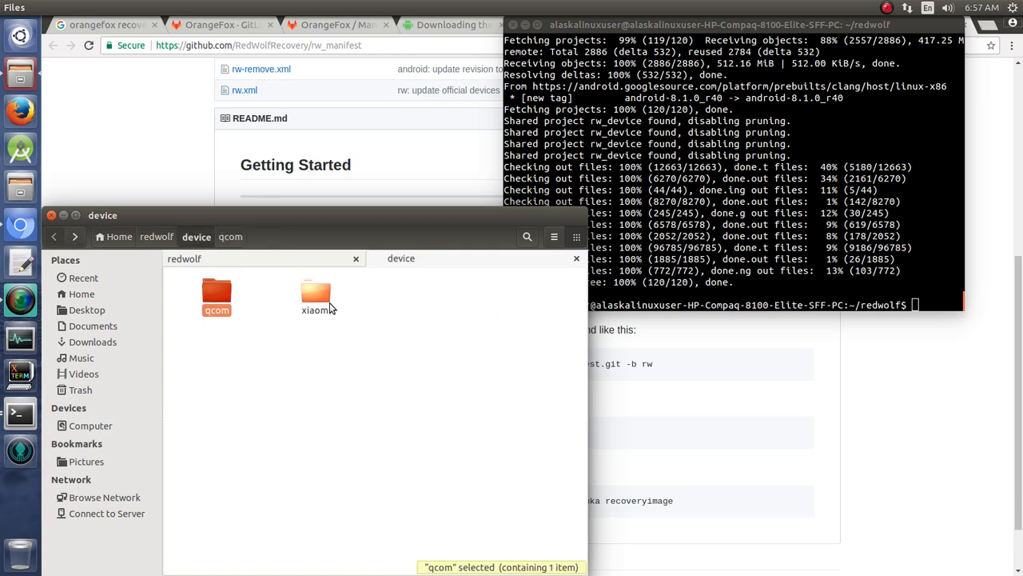
pyautogui.doubleClick(315, 296)
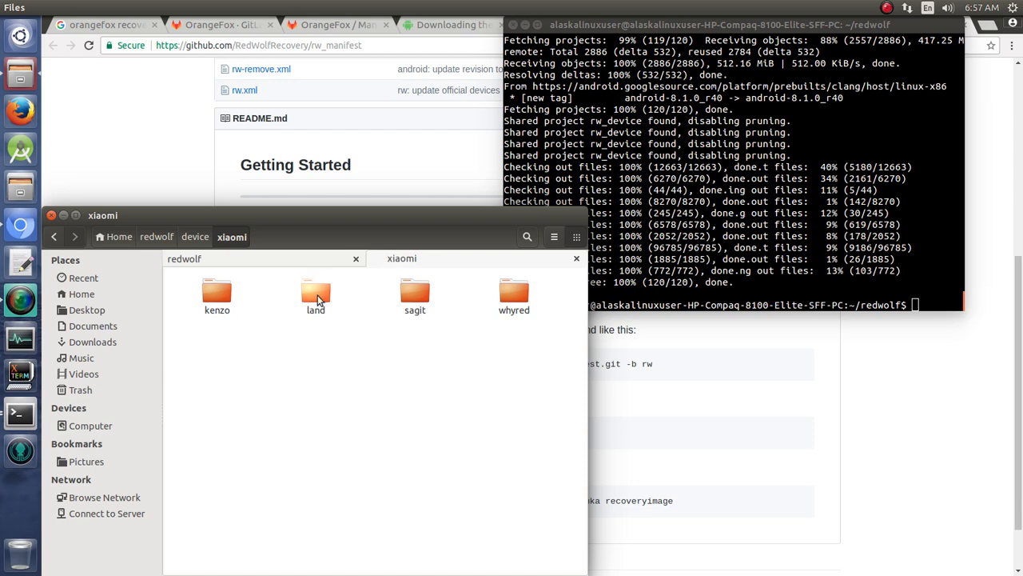
pyautogui.doubleClick(315, 294)
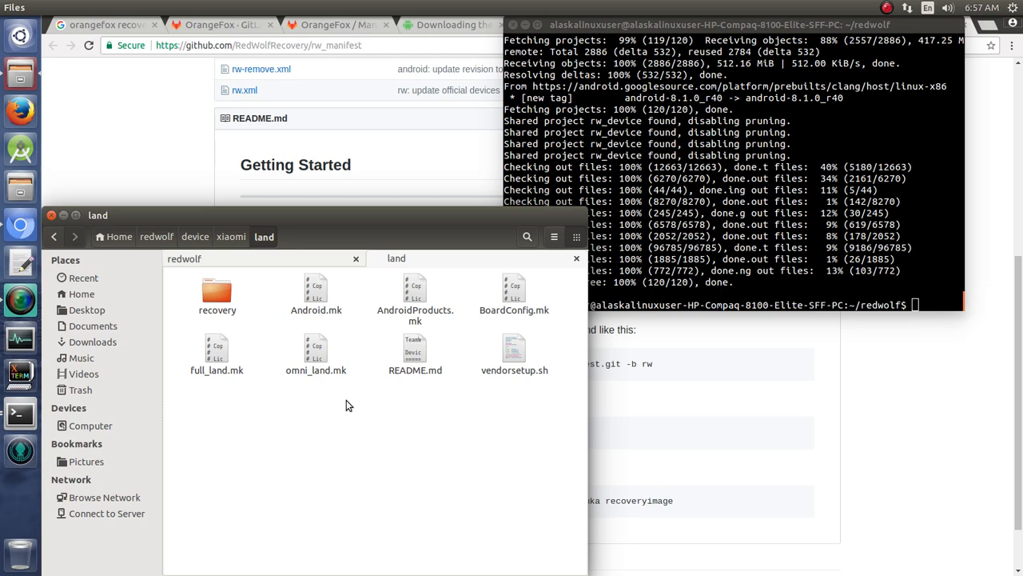
pyautogui.moveTo(344, 422)
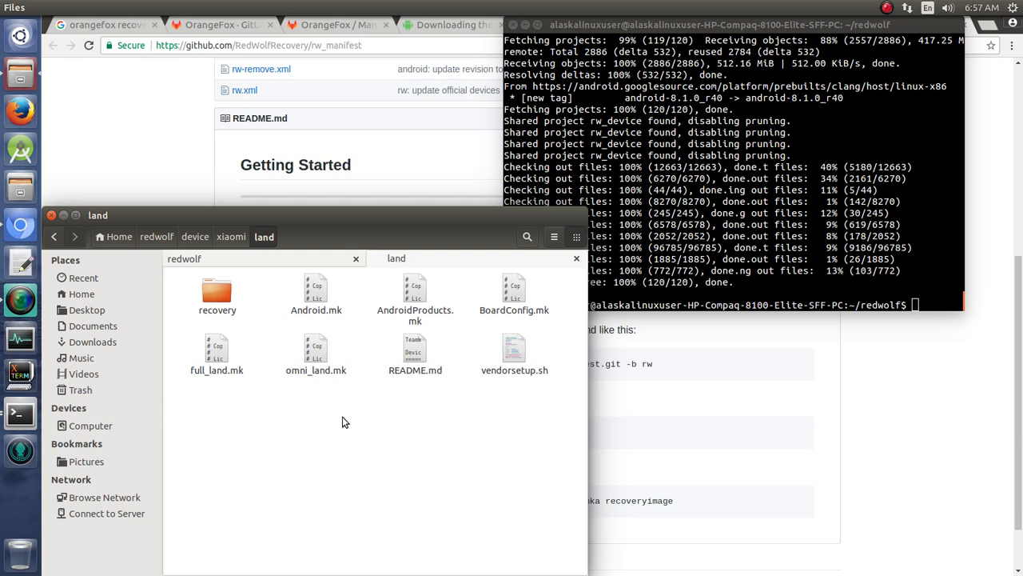
pyautogui.moveTo(388, 444)
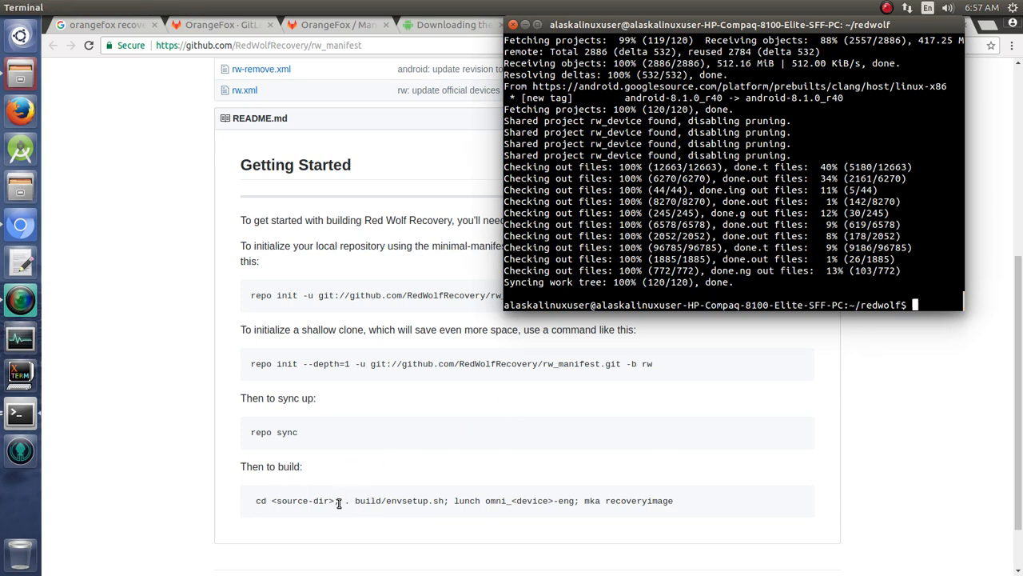
pyautogui.moveTo(927, 292)
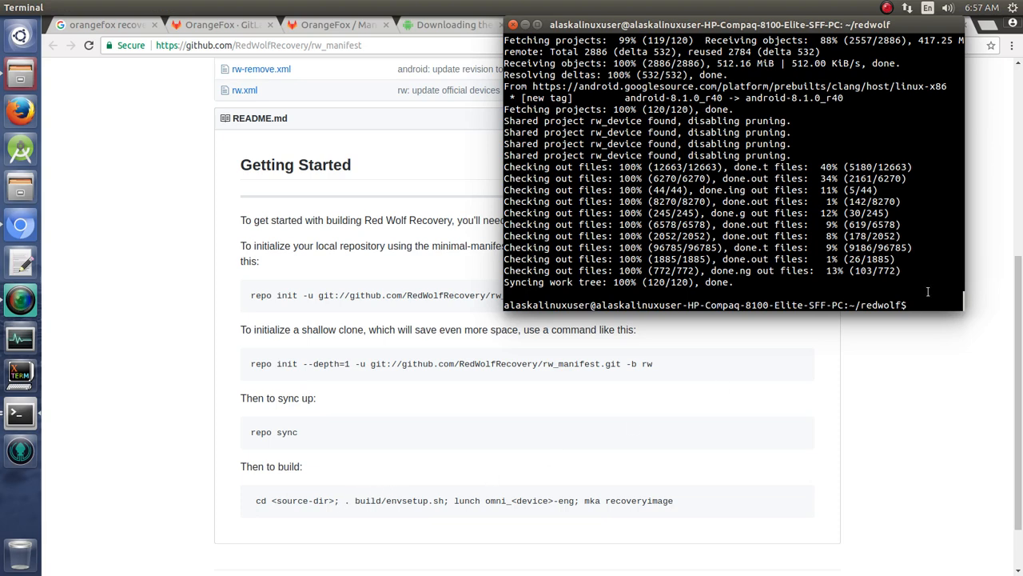
# - Source build/envsetup.sh and type 'lunch omni_land-eng' at the prompt
pyautogui.write('. build/envsetup.sh')
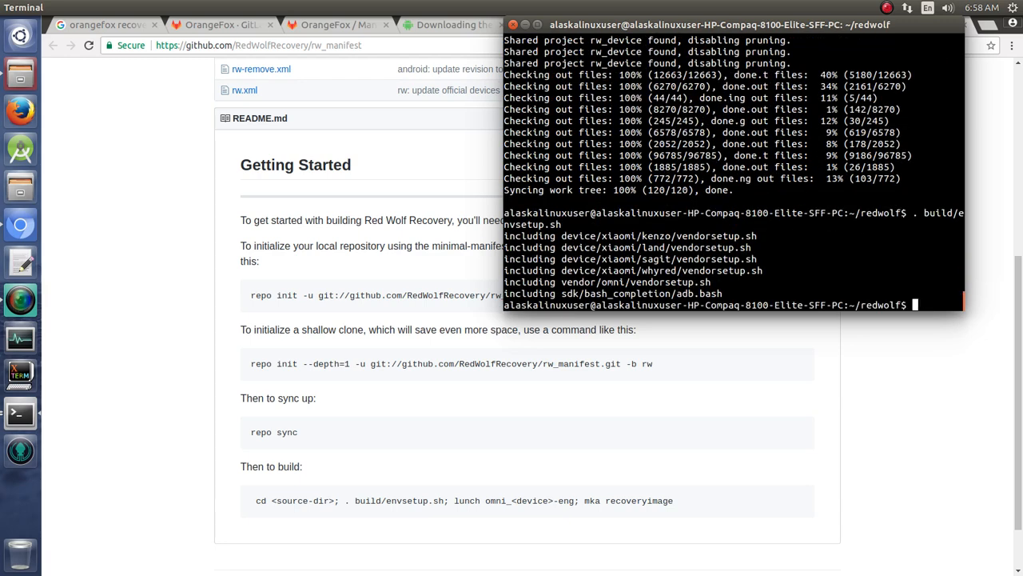
pyautogui.write('lunch omni_la')
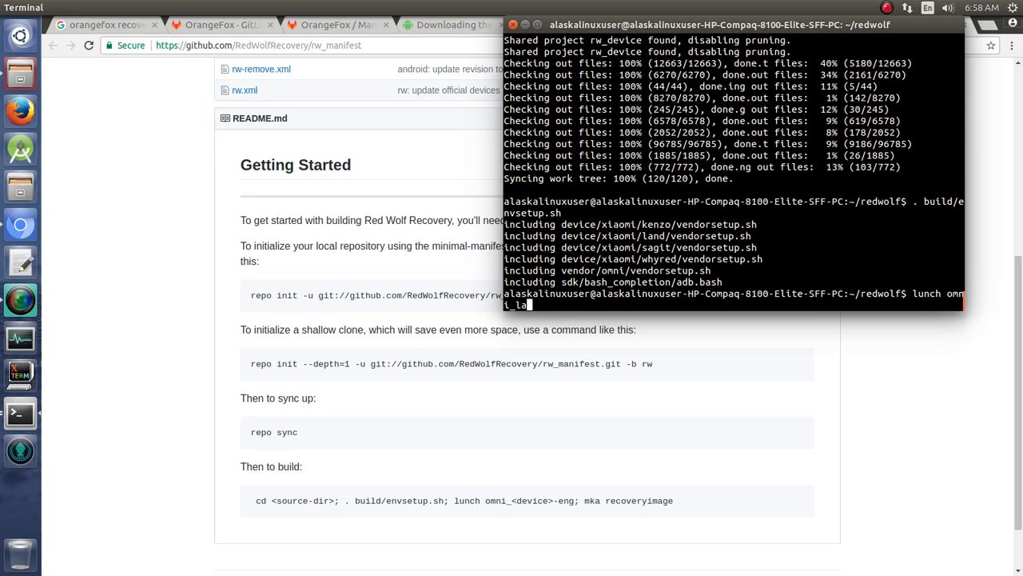
pyautogui.write('nd-')
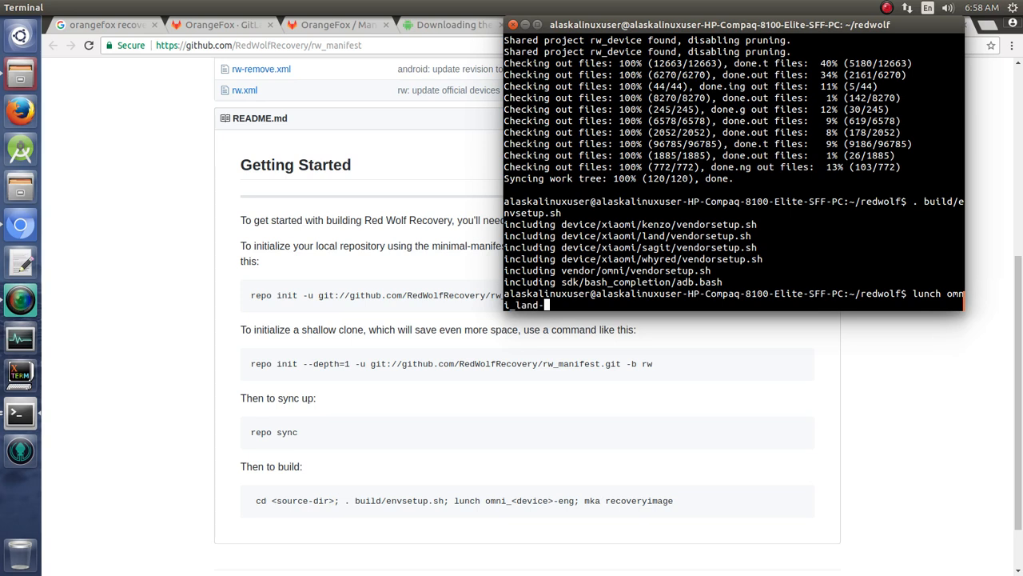
pyautogui.write('eng')
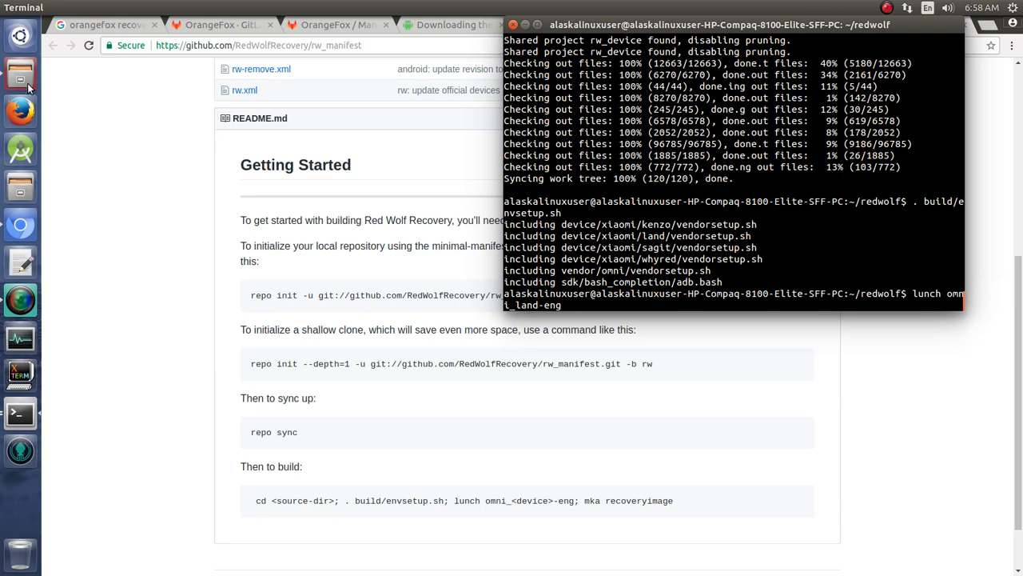
pyautogui.click(20, 75)
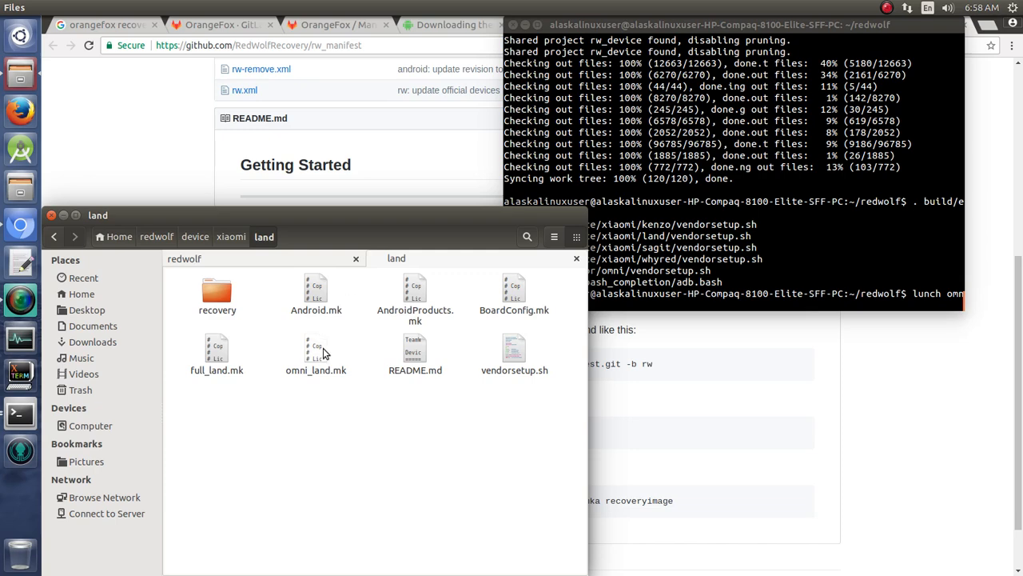
# - Select and open the omni_land.mk product file in the land folder
pyautogui.click(315, 351)
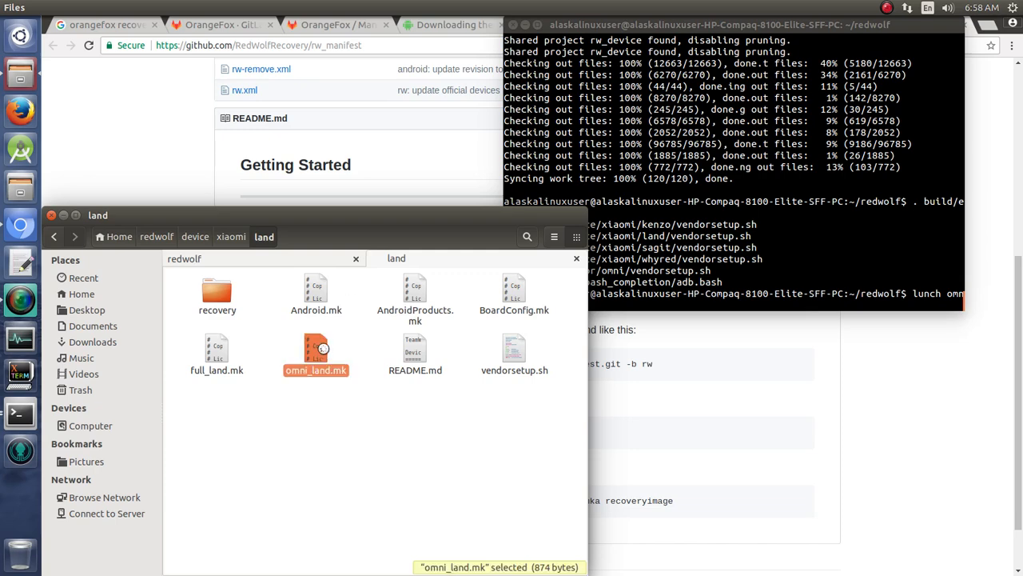
pyautogui.doubleClick(315, 354)
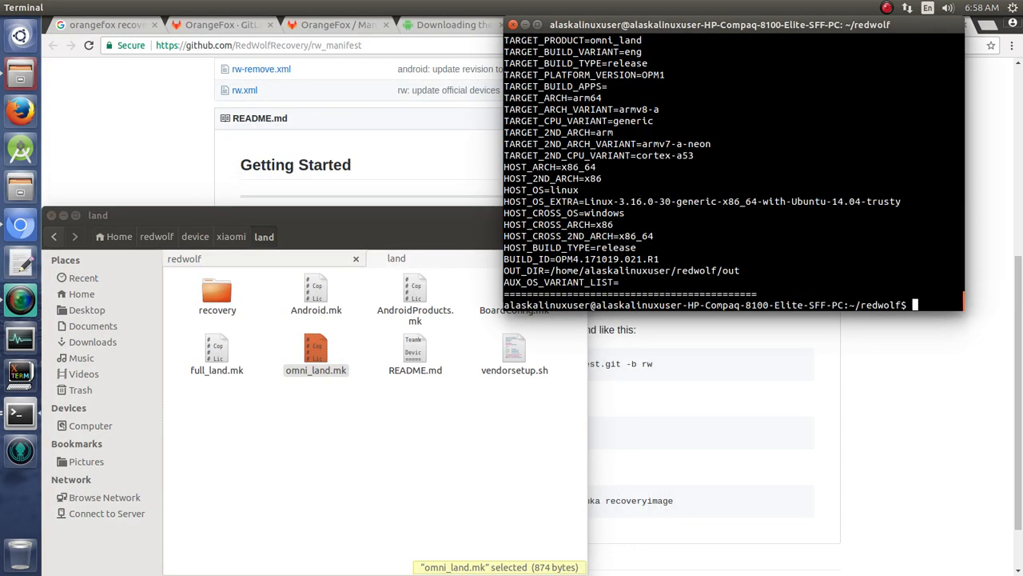
pyautogui.moveTo(886, 341)
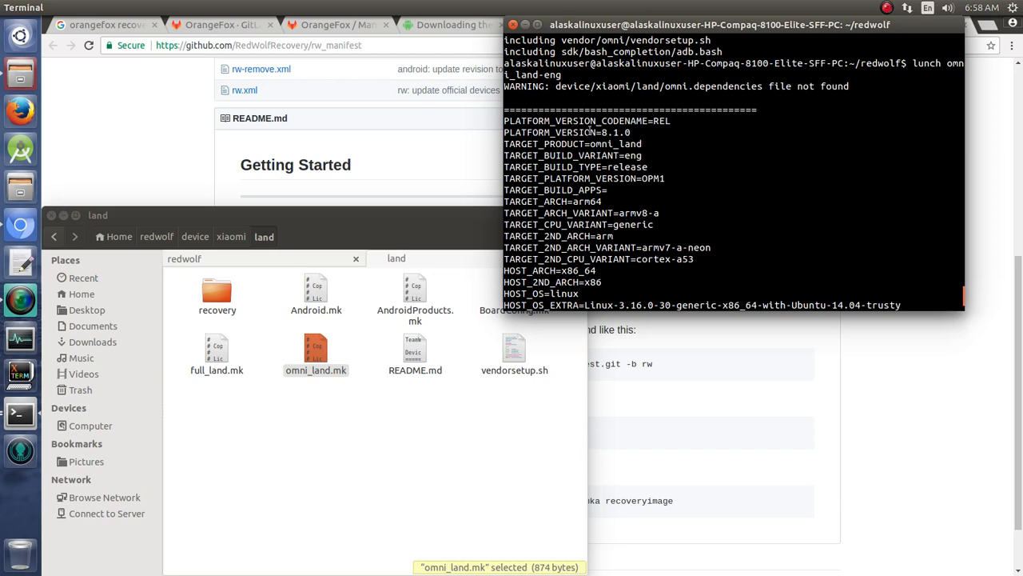
# - Scroll through the lunch configuration output and type 'mka recoveryimage' at the prompt
pyautogui.scroll(-3)
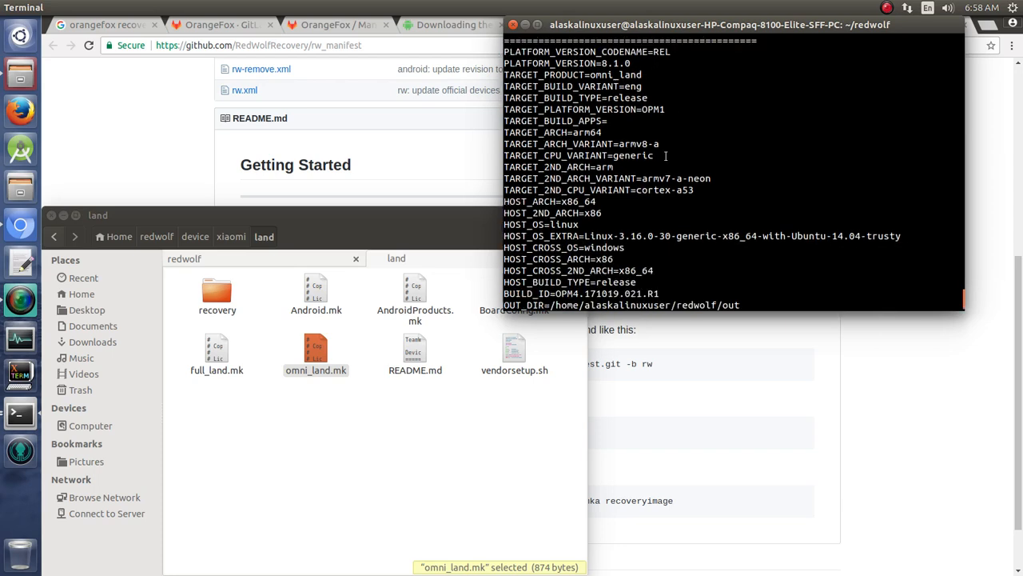
pyautogui.scroll(-3)
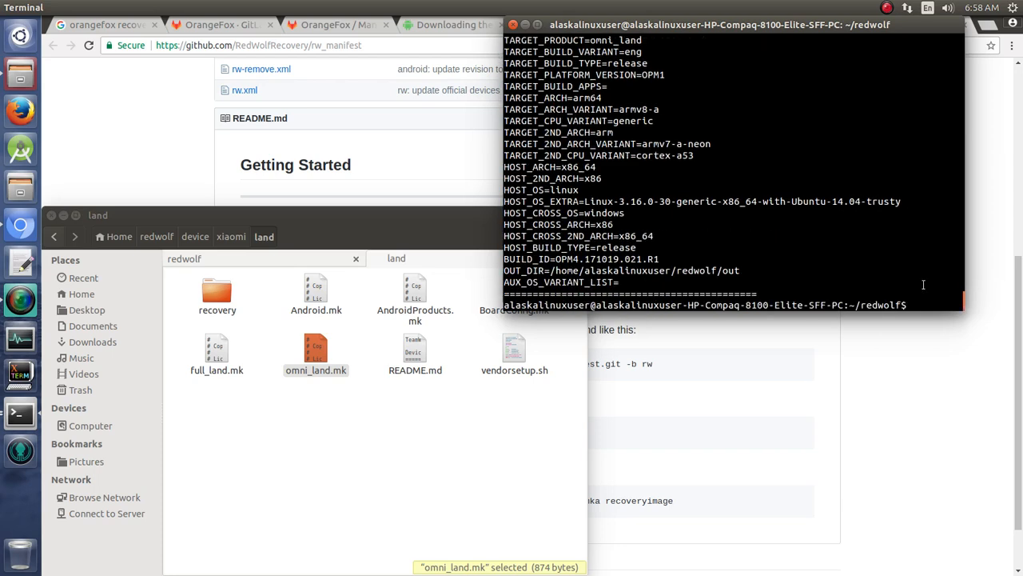
pyautogui.write('mka recoveryimage')
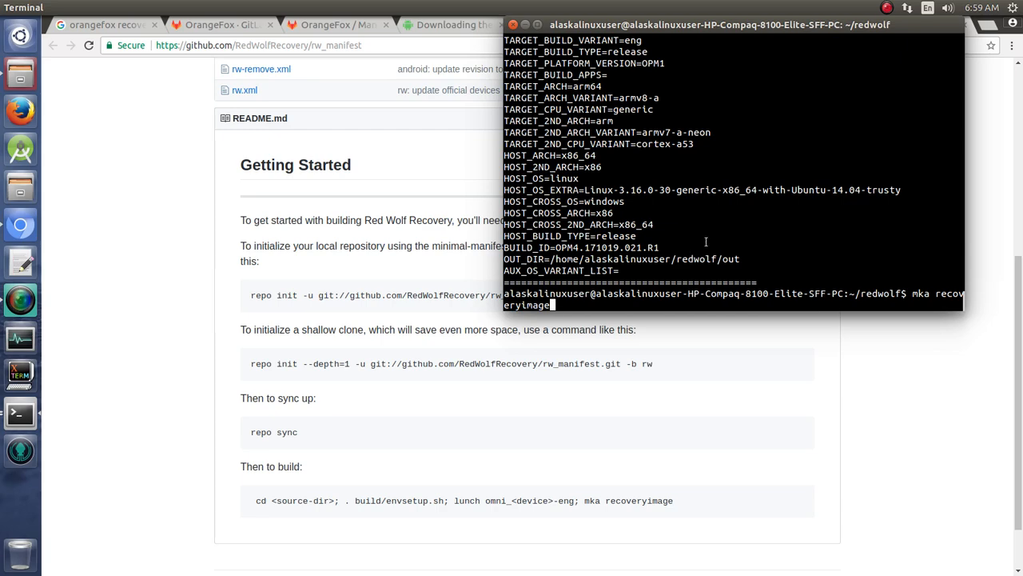
pyautogui.moveTo(717, 234)
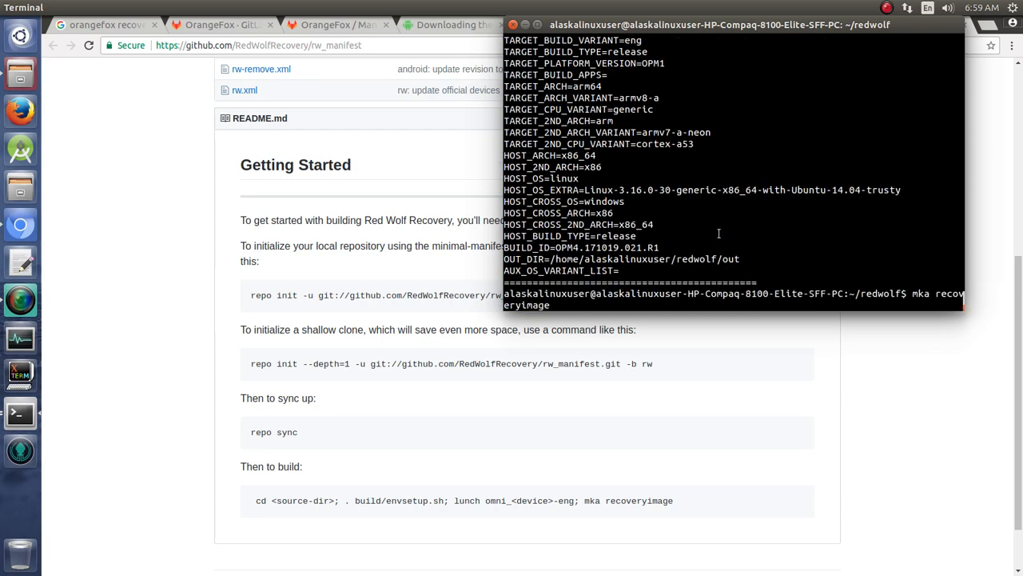